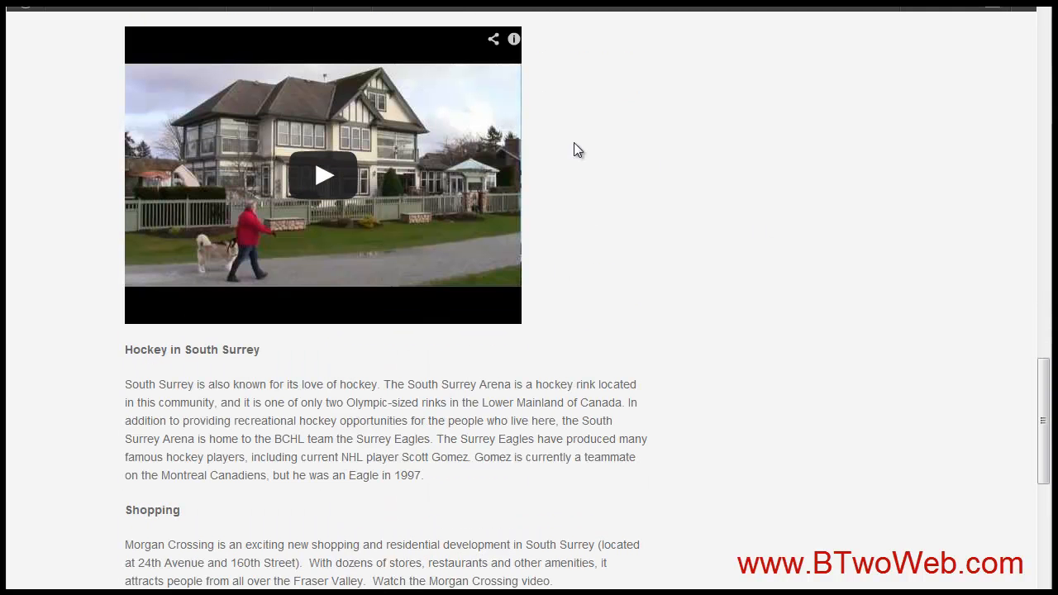
- View the Living in South Surrey page as raw HTML and select the iframe's width value
scroll(up, 3)
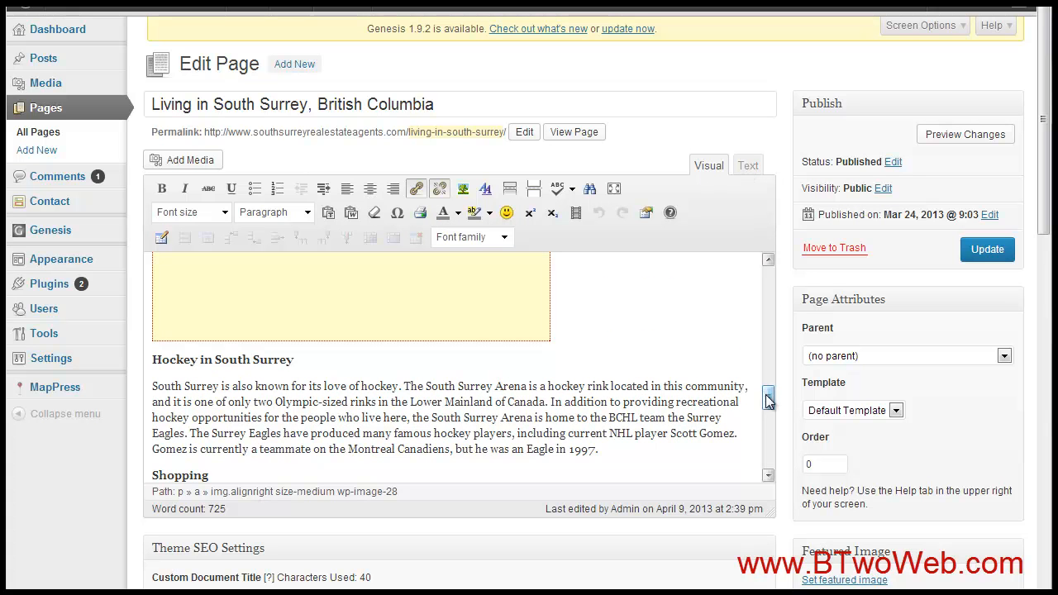
scroll(down, 3)
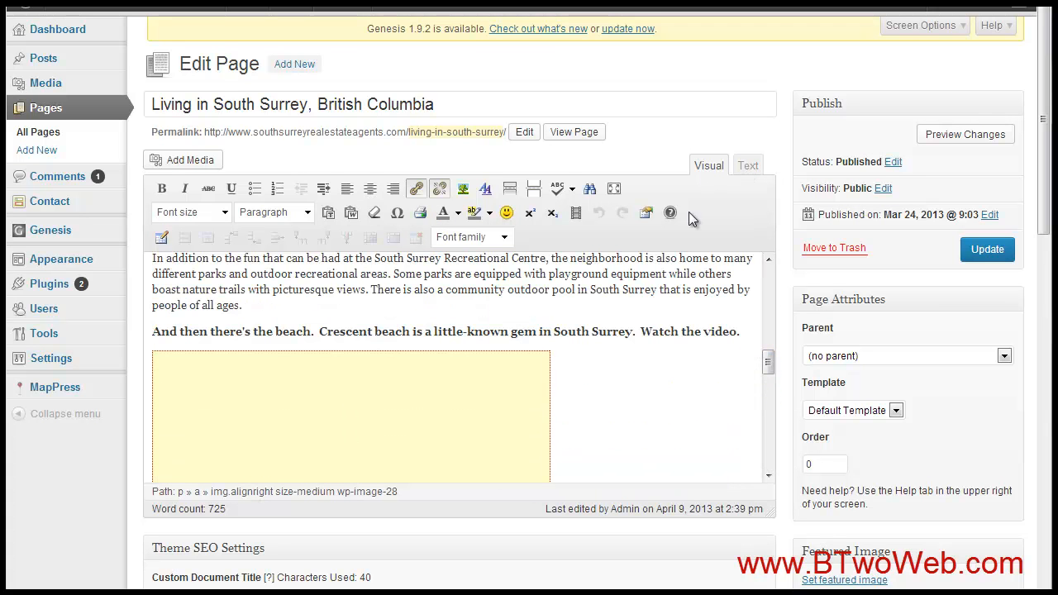
click(747, 166)
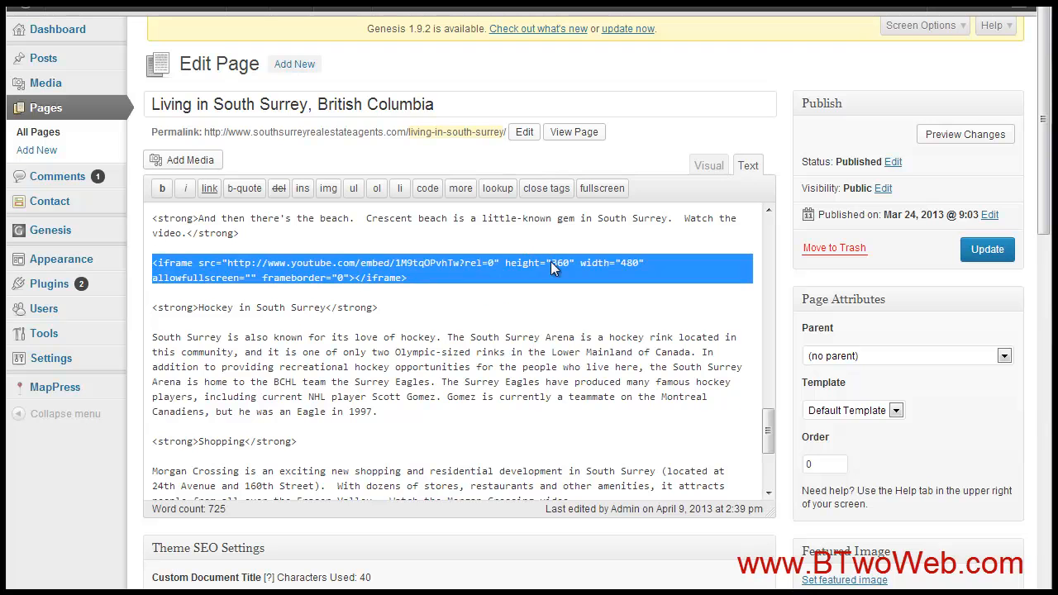
double_click(560, 263)
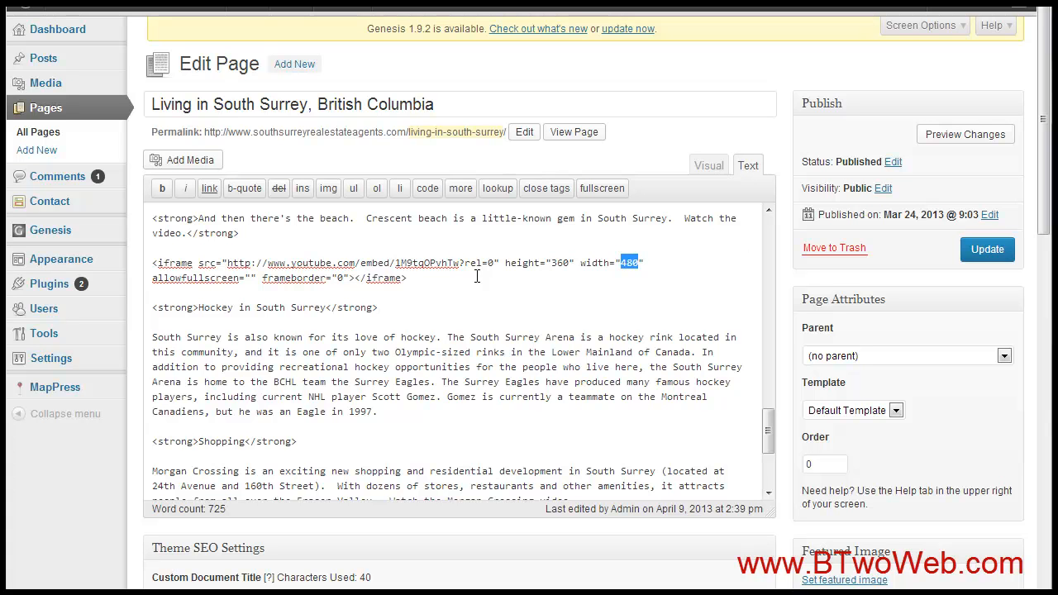
mouse_move(421, 241)
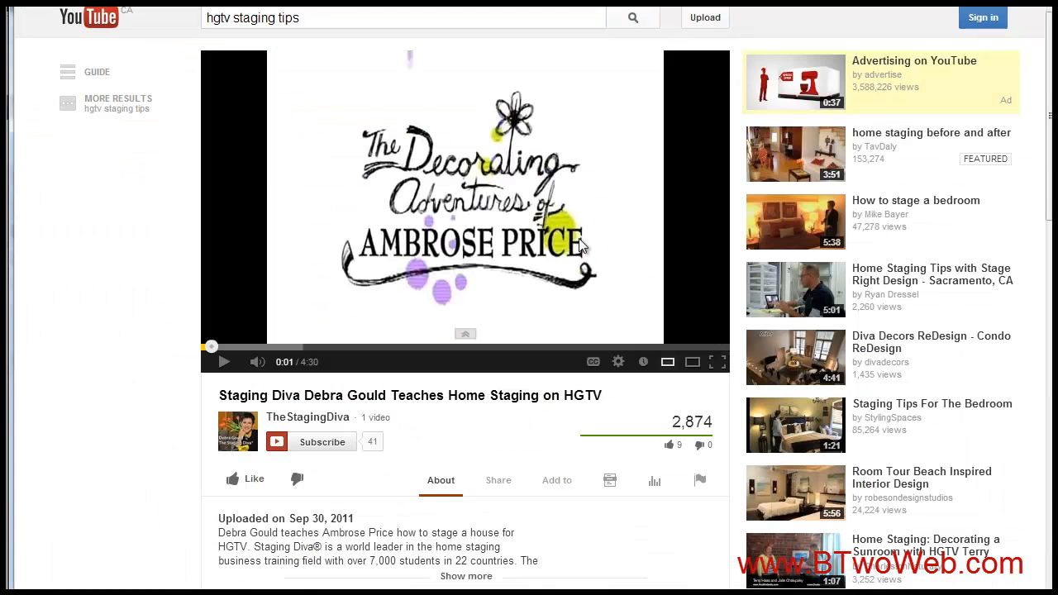
mouse_move(288, 255)
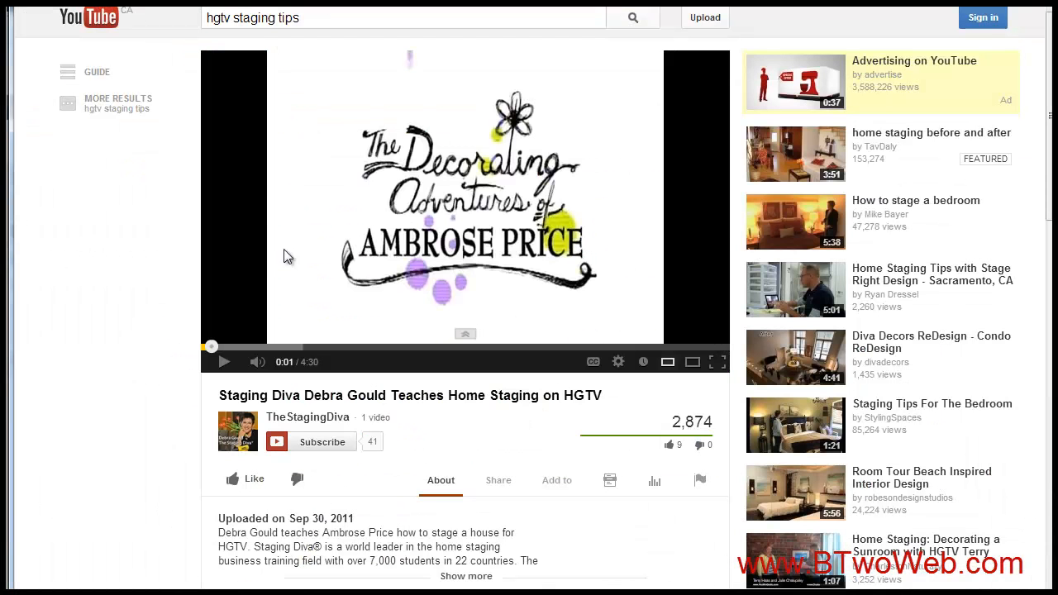
mouse_move(493, 192)
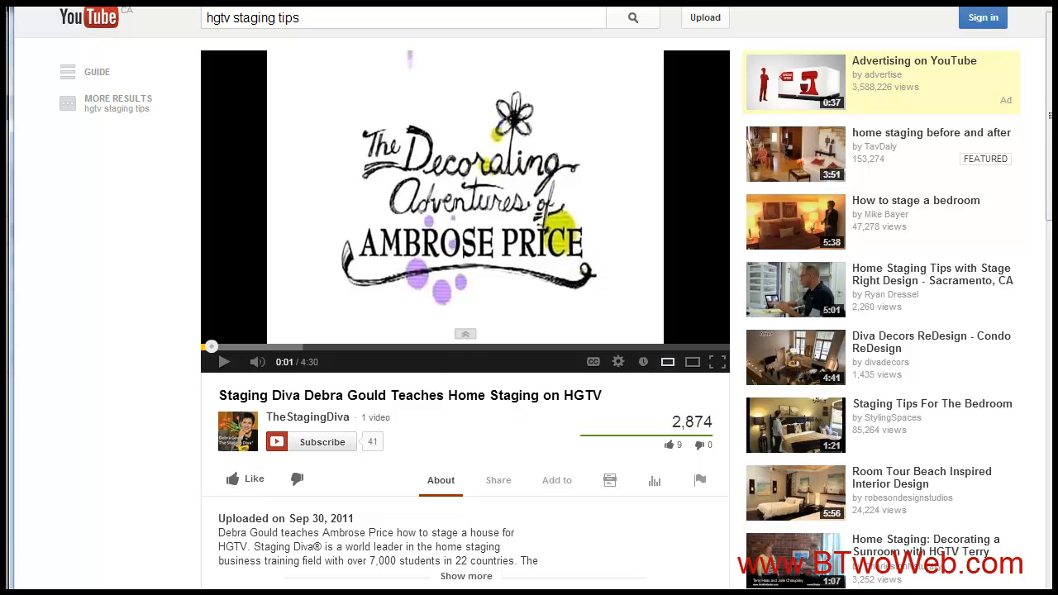
- Show the Staging Diva video's embed code via Share > Embed and select it
scroll(down, 3)
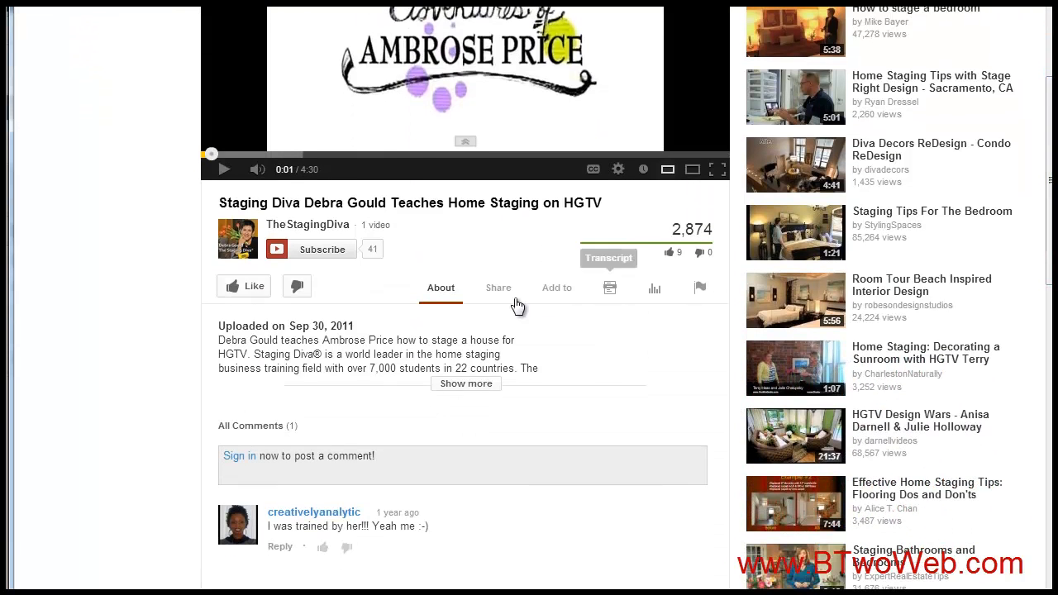
click(497, 288)
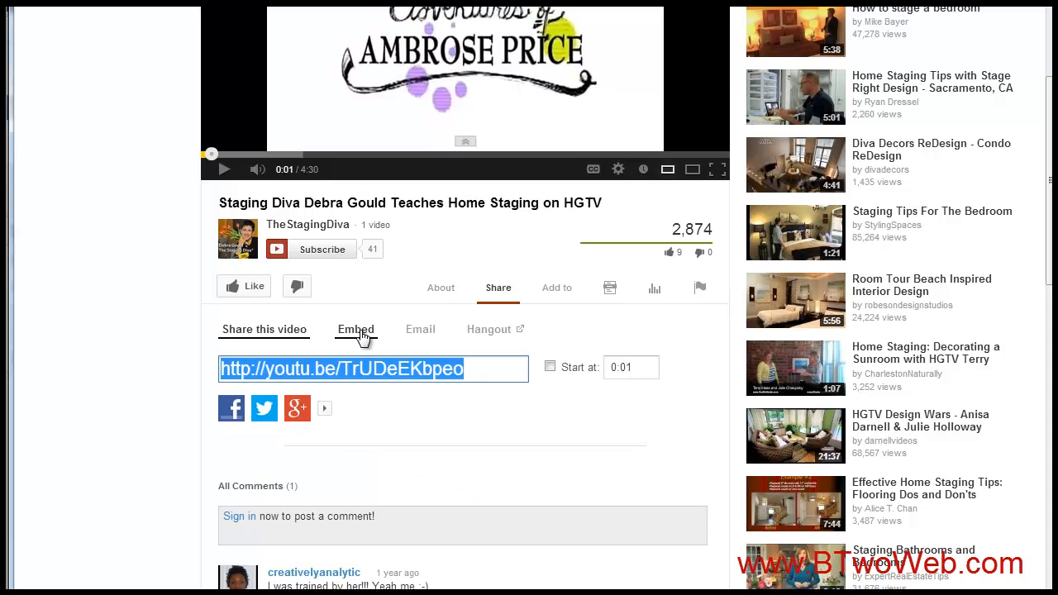
click(354, 329)
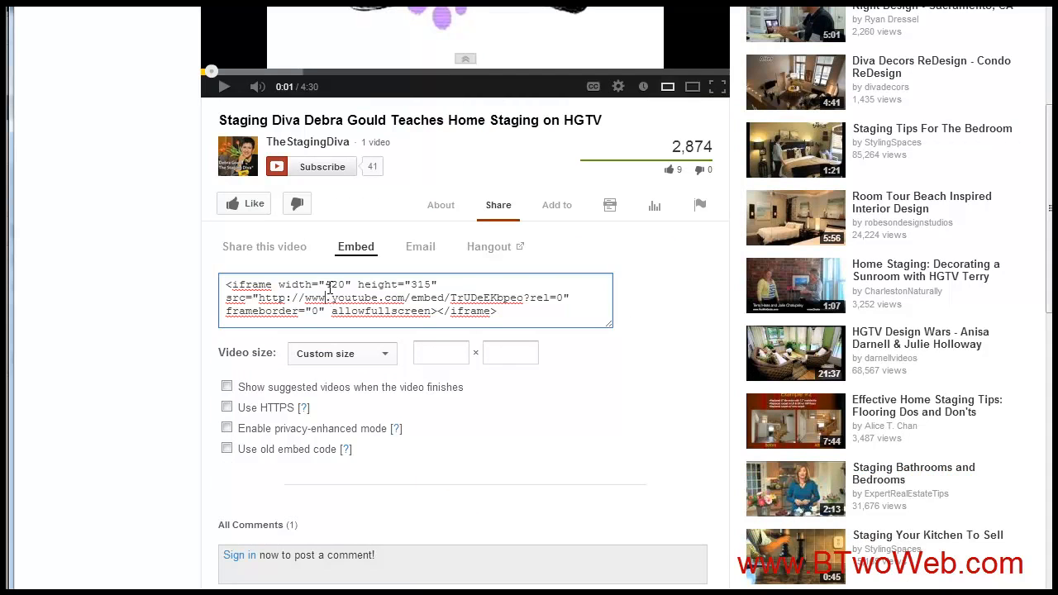
drag(325, 285, 430, 284)
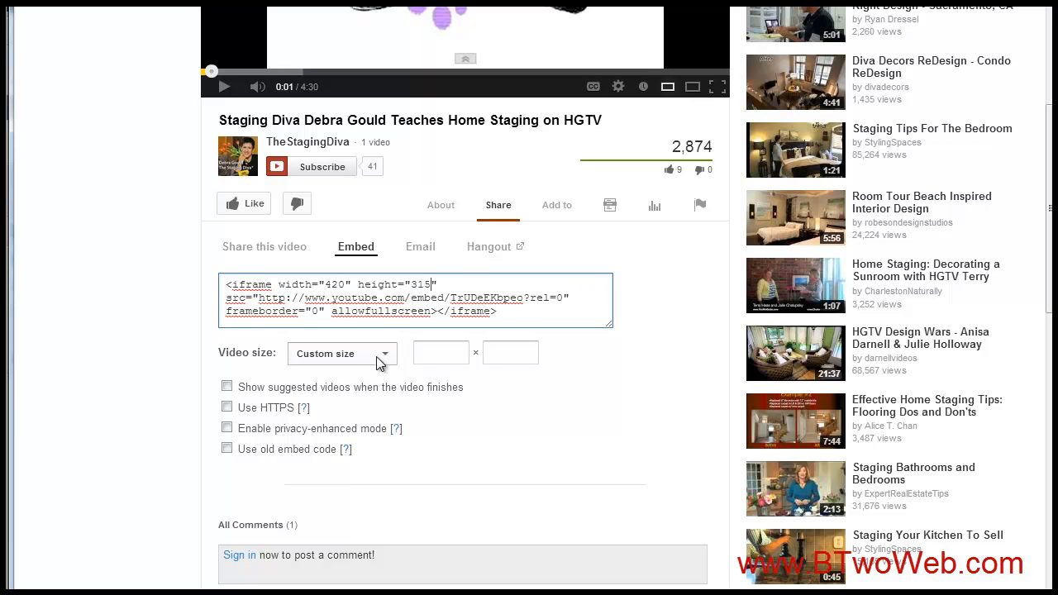
- Set a custom embed width of 210 (height 158) and select the resized embed code
click(341, 354)
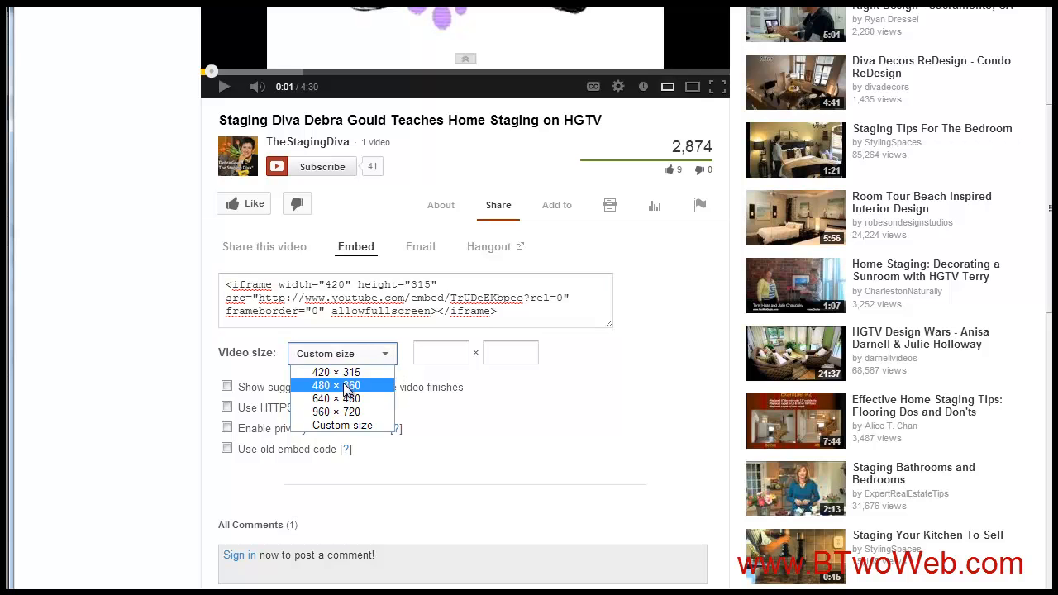
click(338, 386)
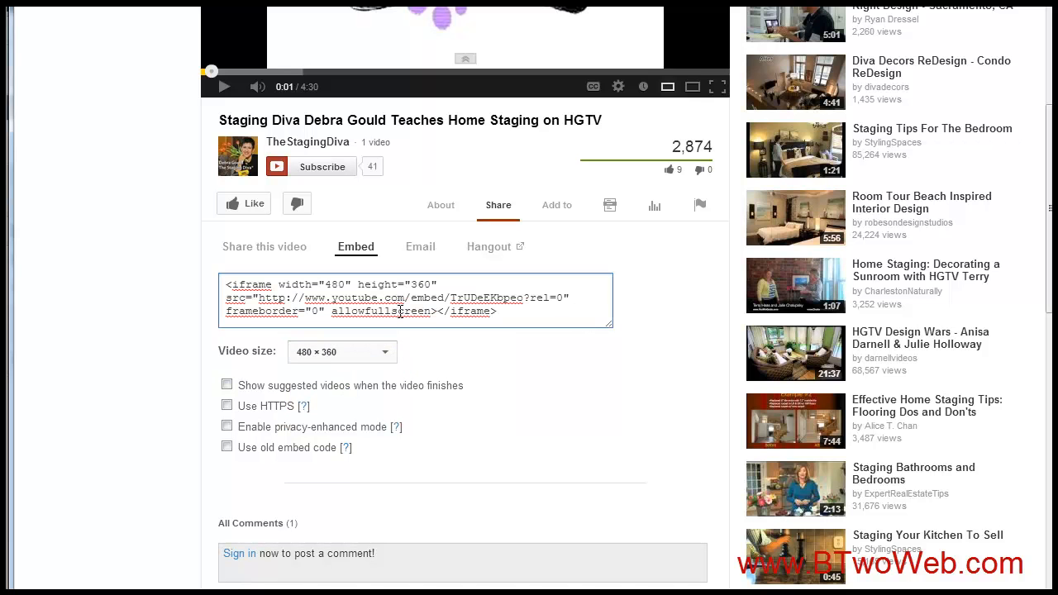
click(341, 353)
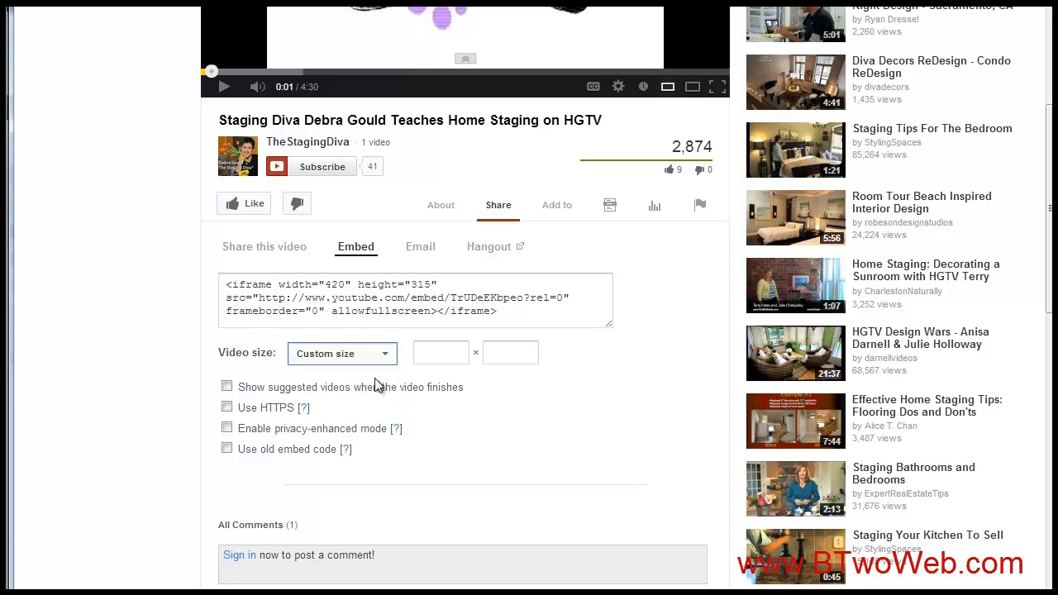
click(440, 352)
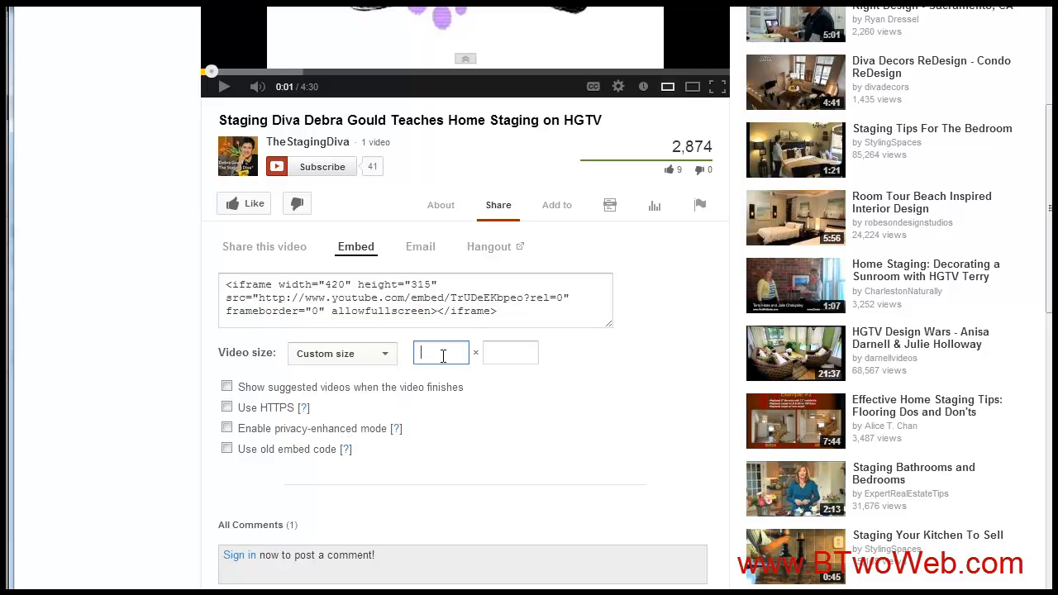
text(210)
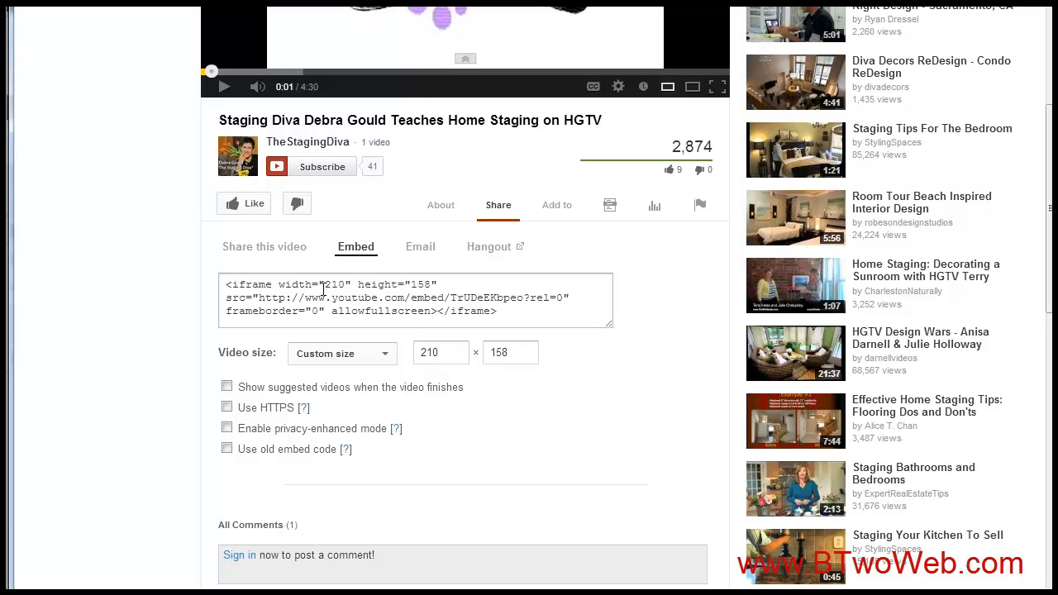
click(413, 298)
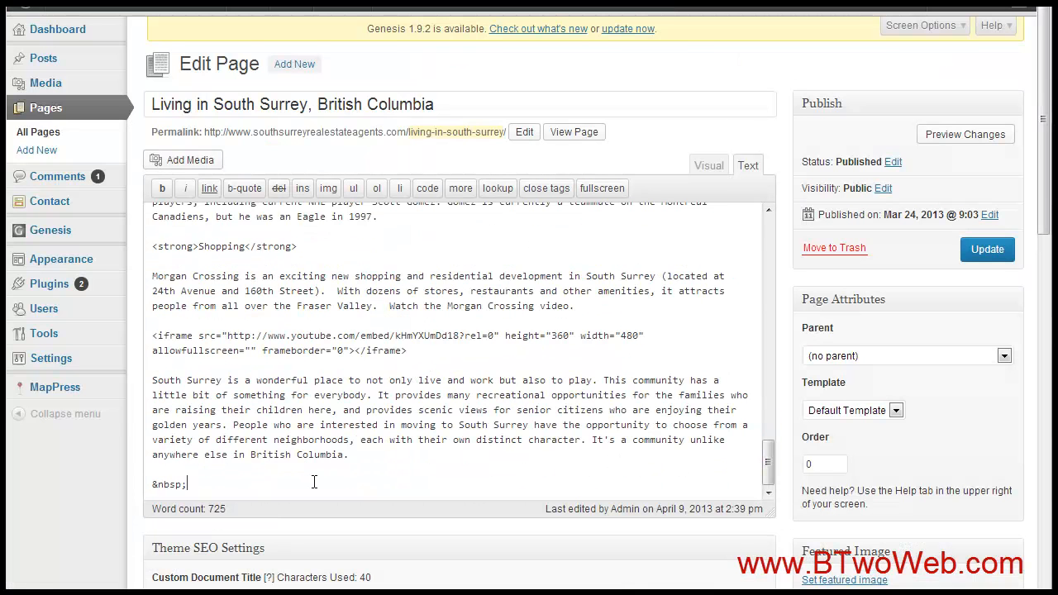
- Paste the 210 × 158 Staging Diva iframe at the end of the page, update it and view the live page
text(<iframe width="210" height="158" src="http://www.youtube.com/embed/TrUDeEKbpeo?rel=0" frameborder="0" allowfullscreen></iframe>)
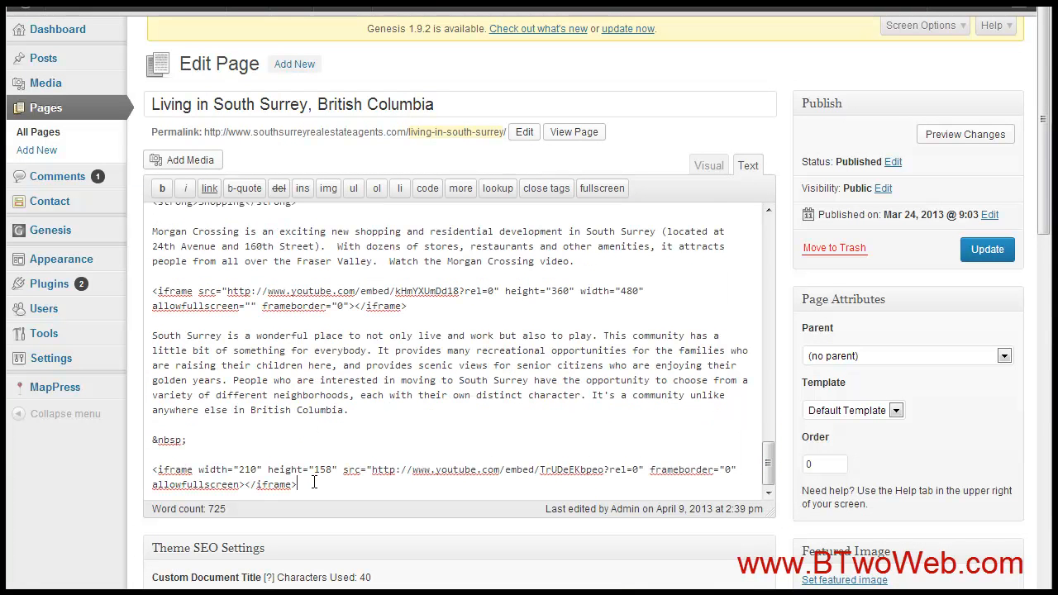
click(708, 166)
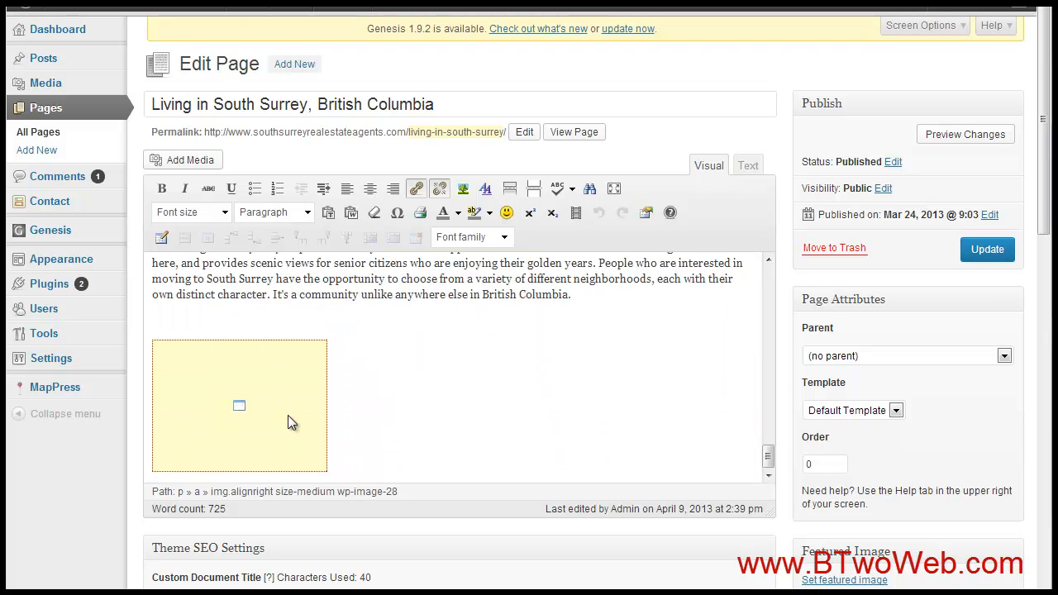
mouse_move(987, 248)
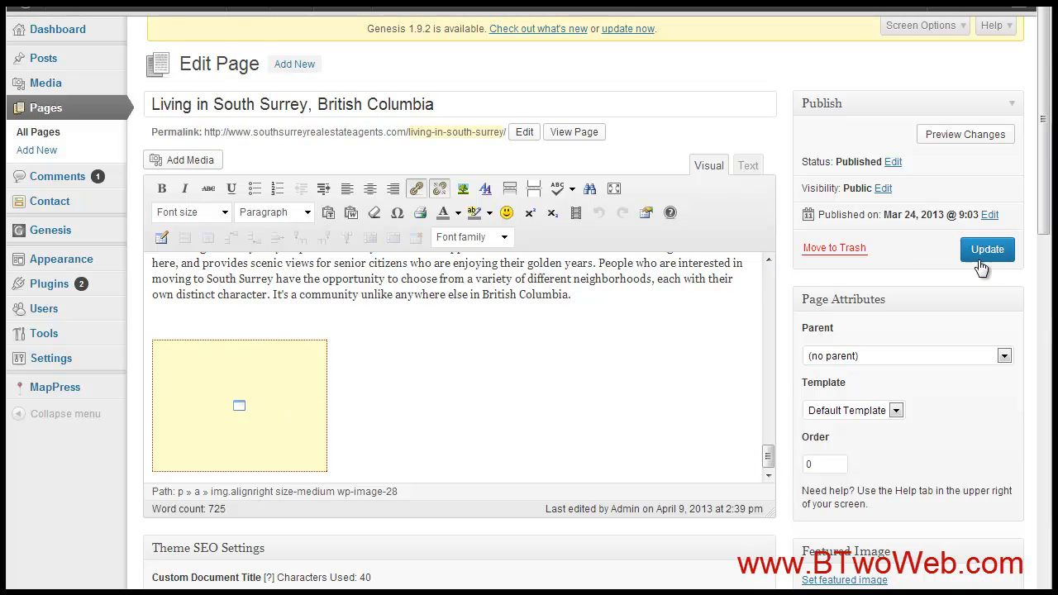
click(987, 248)
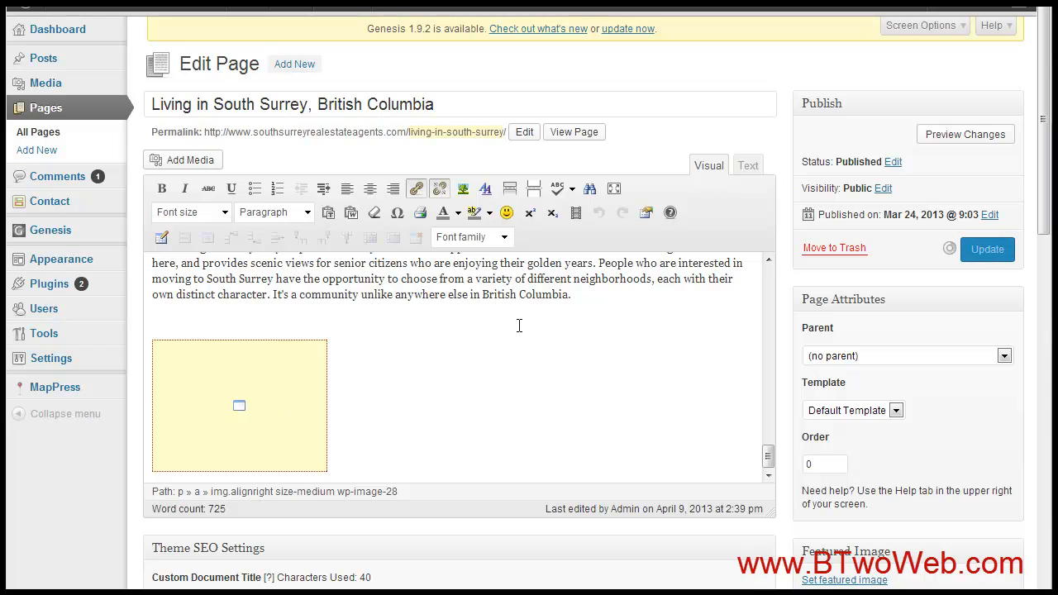
click(987, 248)
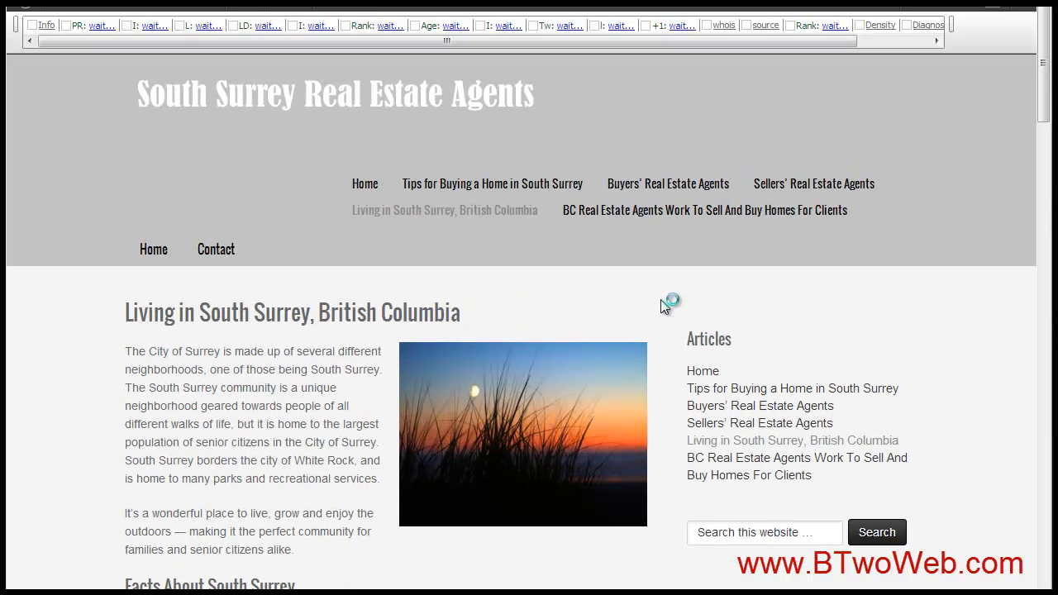
- Check the small video at the bottom of the live page, then return to editing it as HTML
scroll(down, 3)
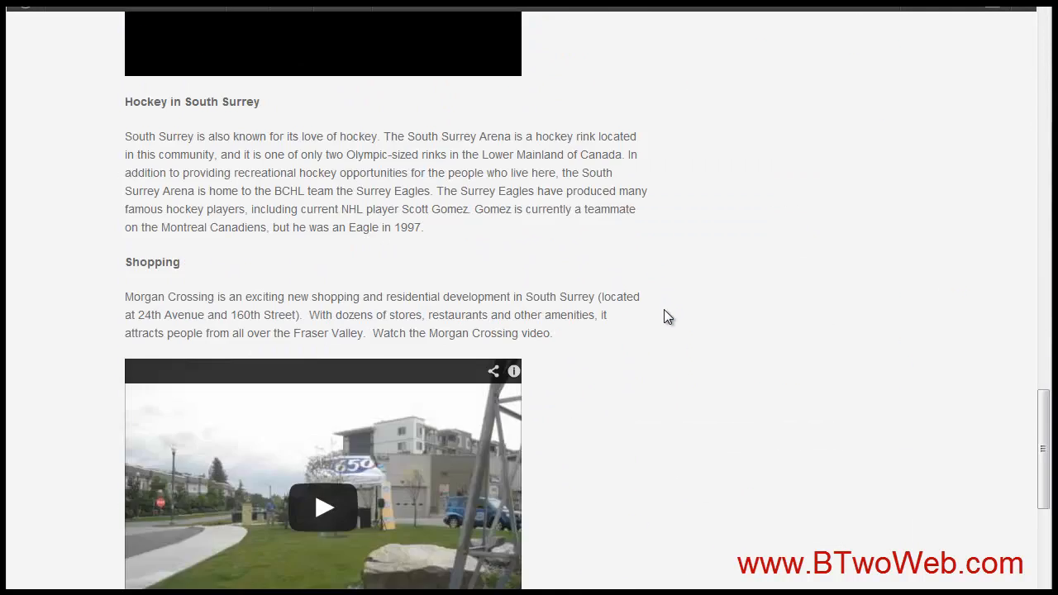
scroll(down, 3)
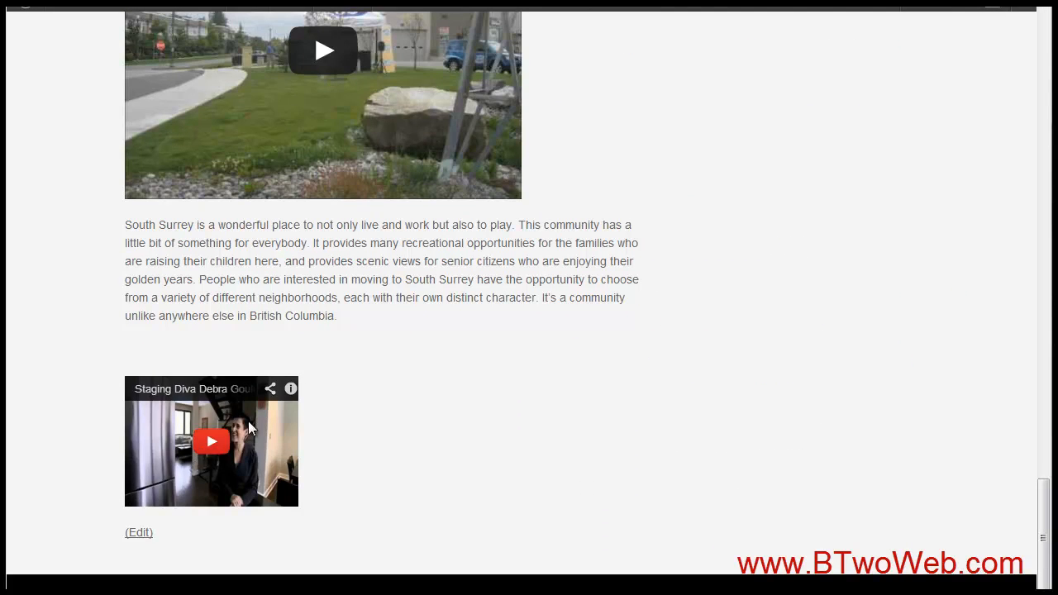
click(139, 533)
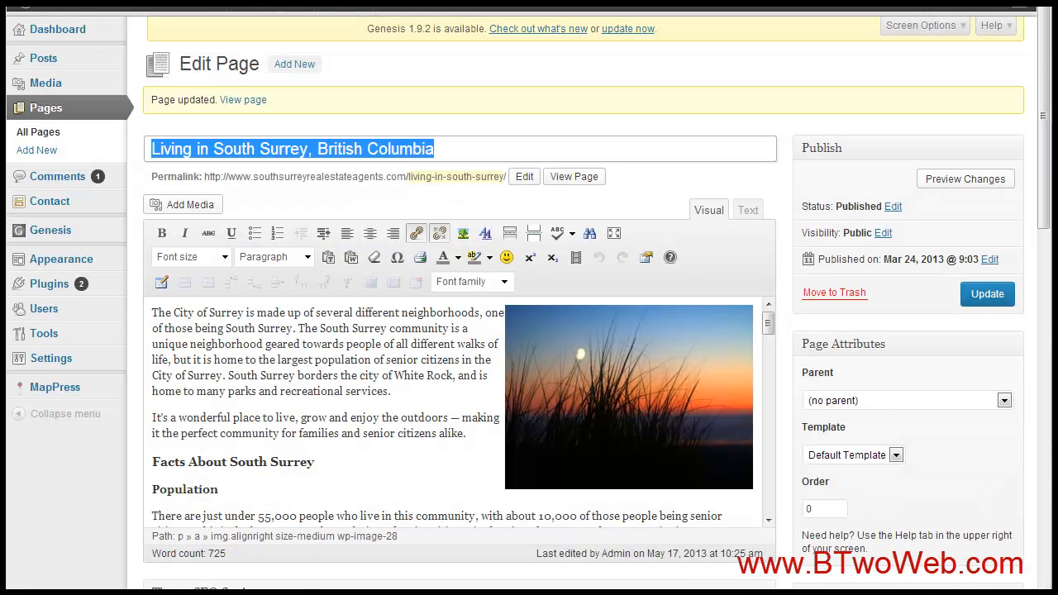
click(747, 208)
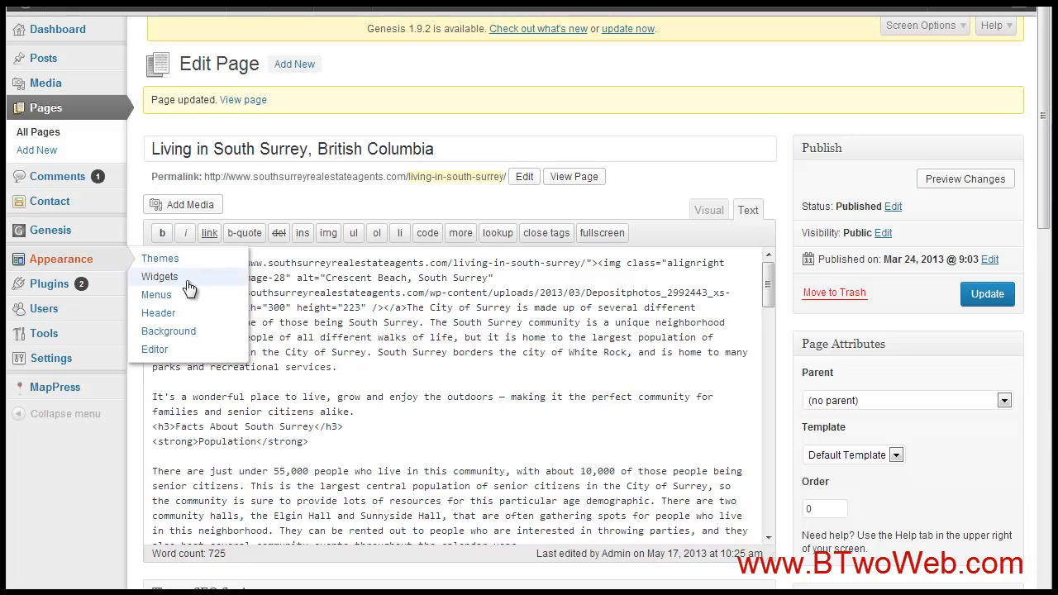
mouse_move(604, 322)
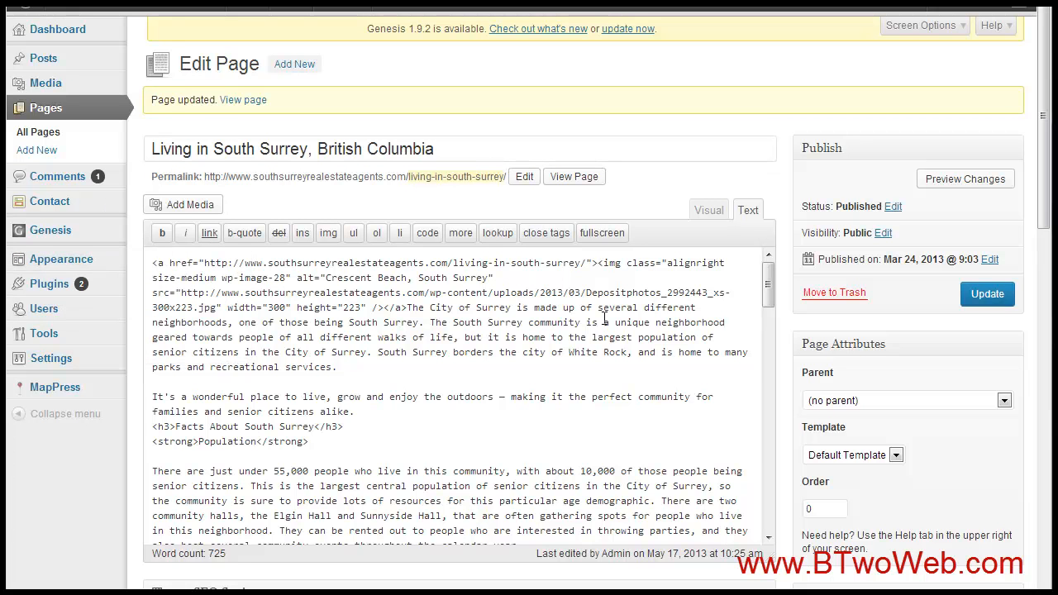
- In Appearance > Widgets, add a Text widget to the Primary Sidebar below Search
click(36, 251)
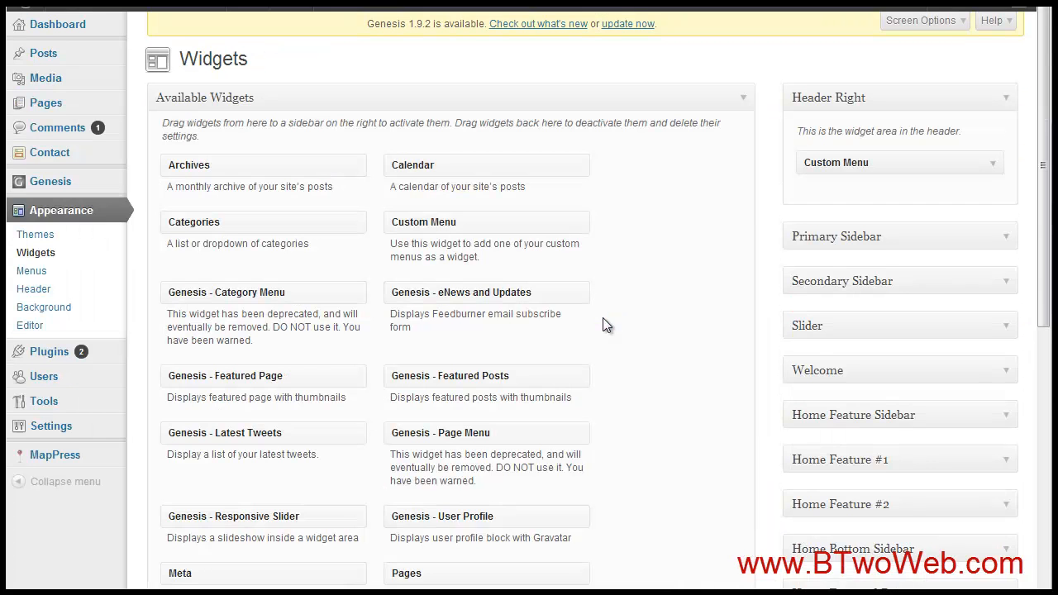
scroll(down, 3)
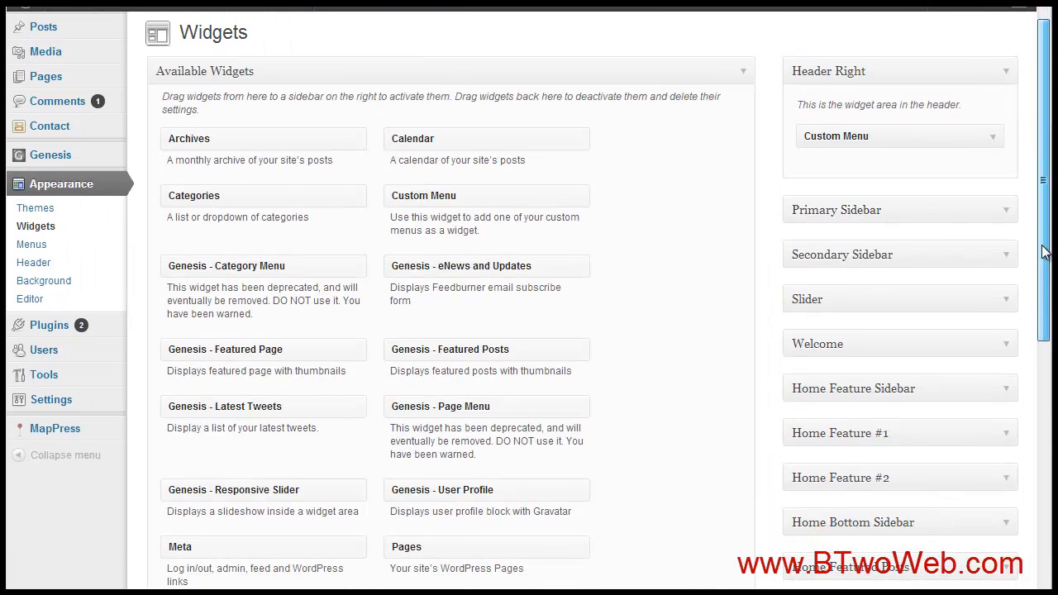
scroll(down, 3)
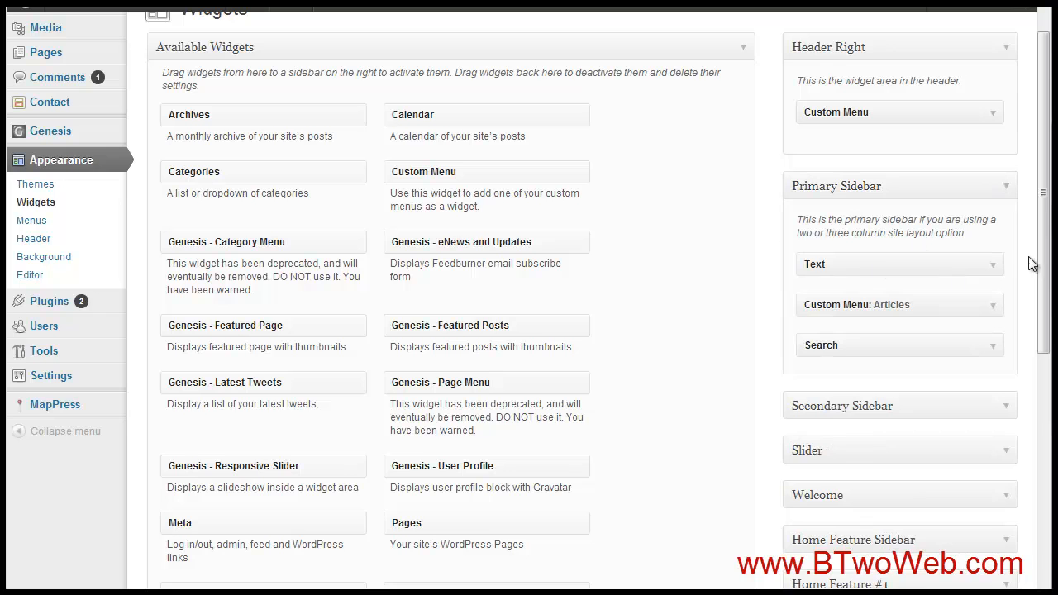
scroll(down, 3)
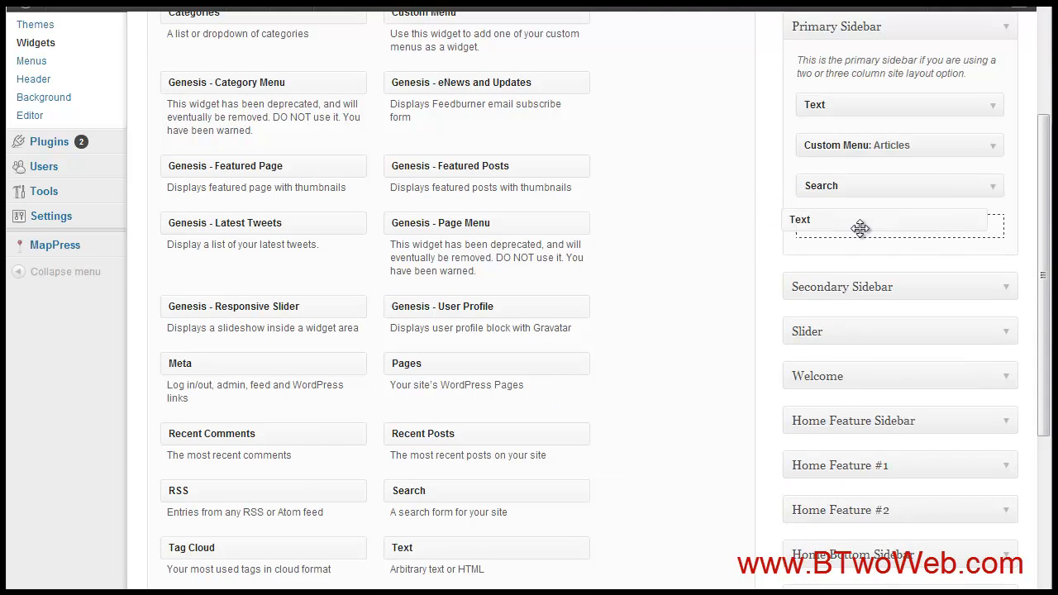
click(886, 220)
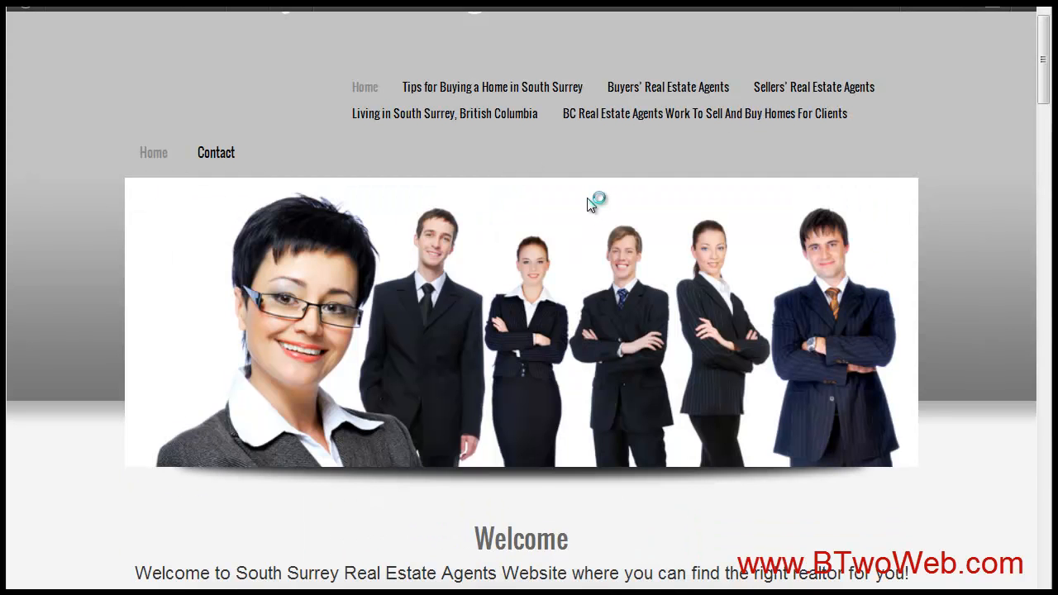
- Open the BC Real Estate post on the live site to see the sidebar's embedded YouTube video
click(705, 112)
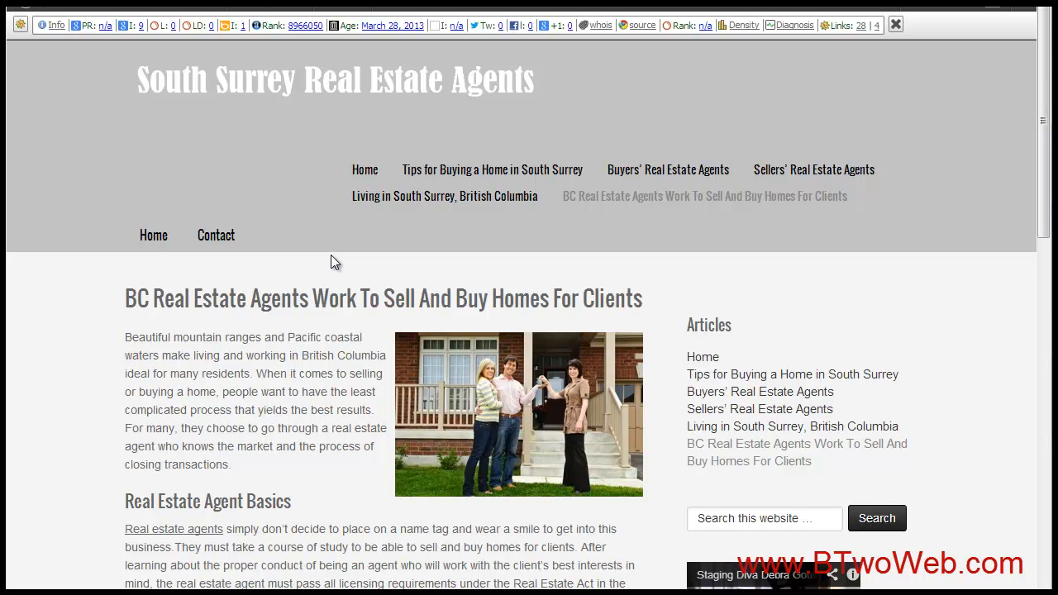
scroll(down, 3)
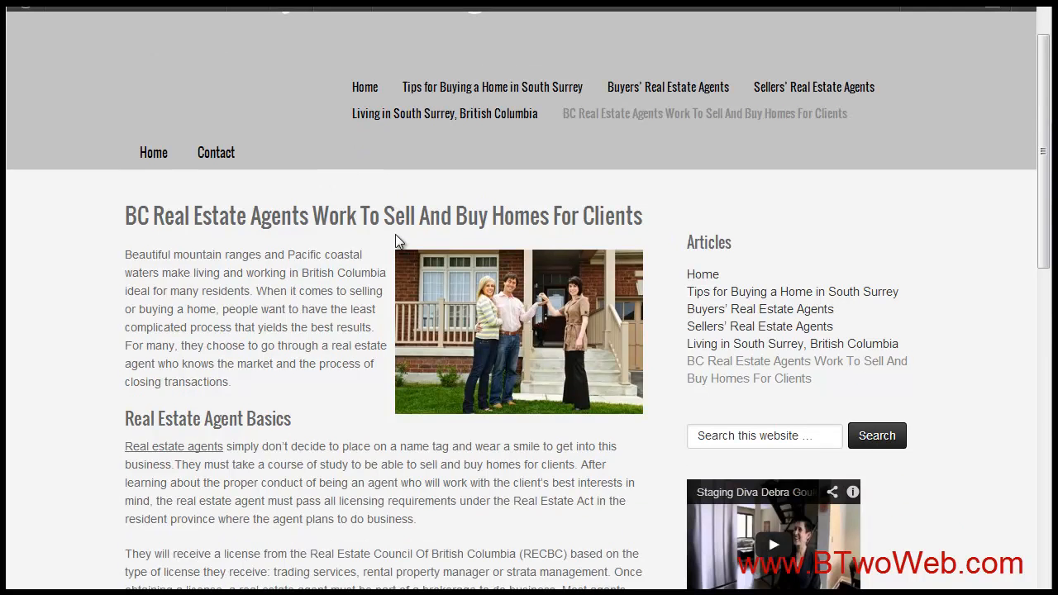
scroll(down, 3)
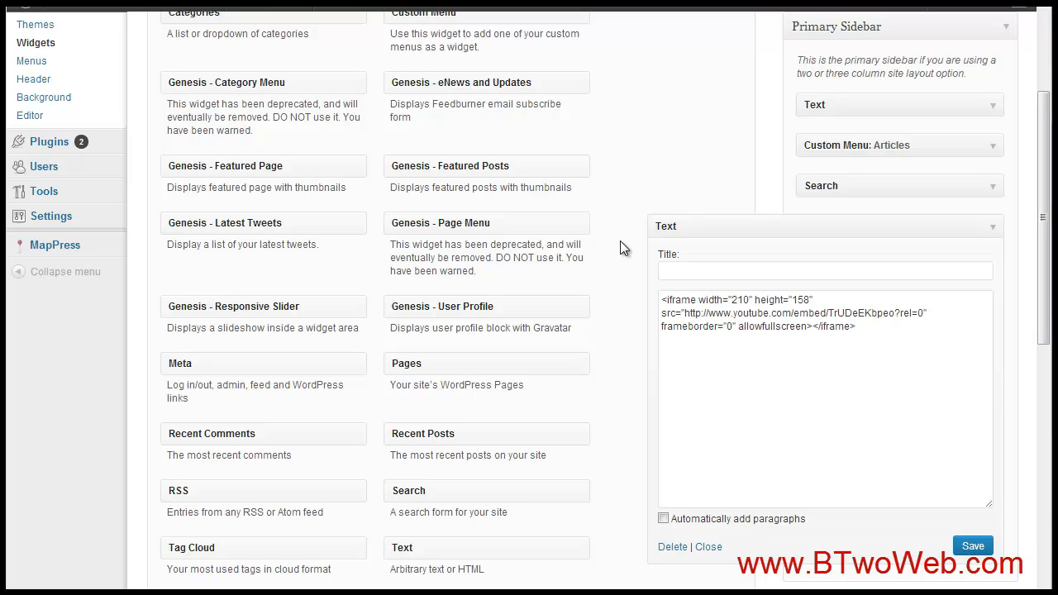
mouse_move(618, 238)
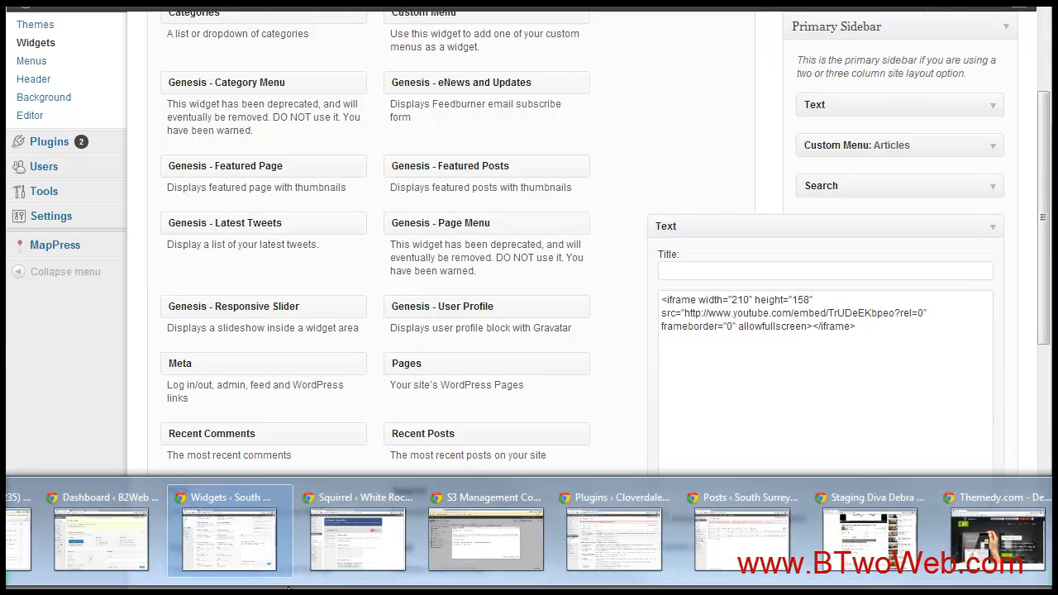
- Return to the other site's Dashboard and open its Installed Plugins list
click(99, 496)
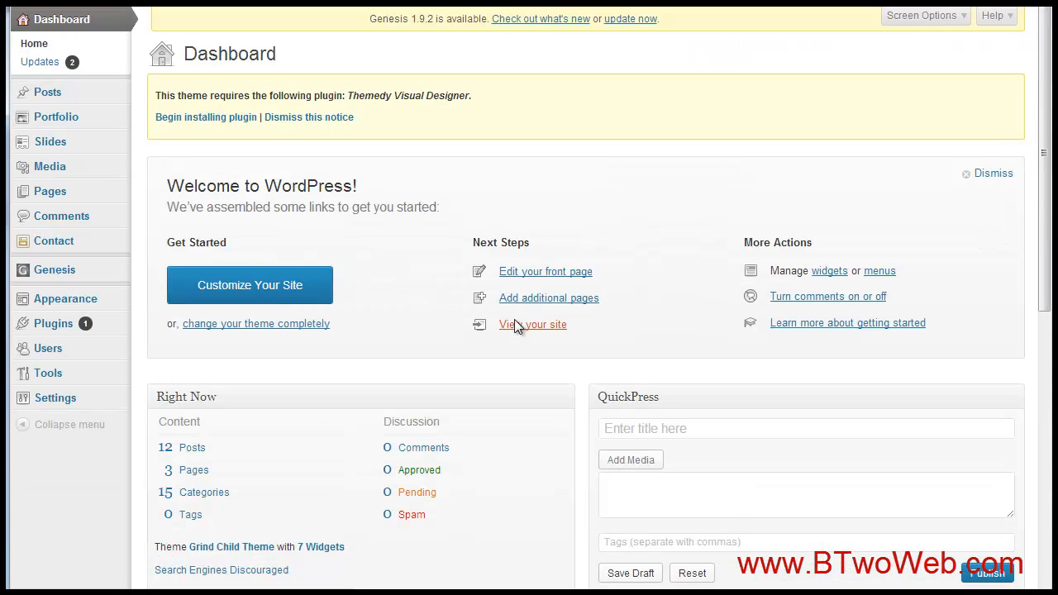
mouse_move(575, 206)
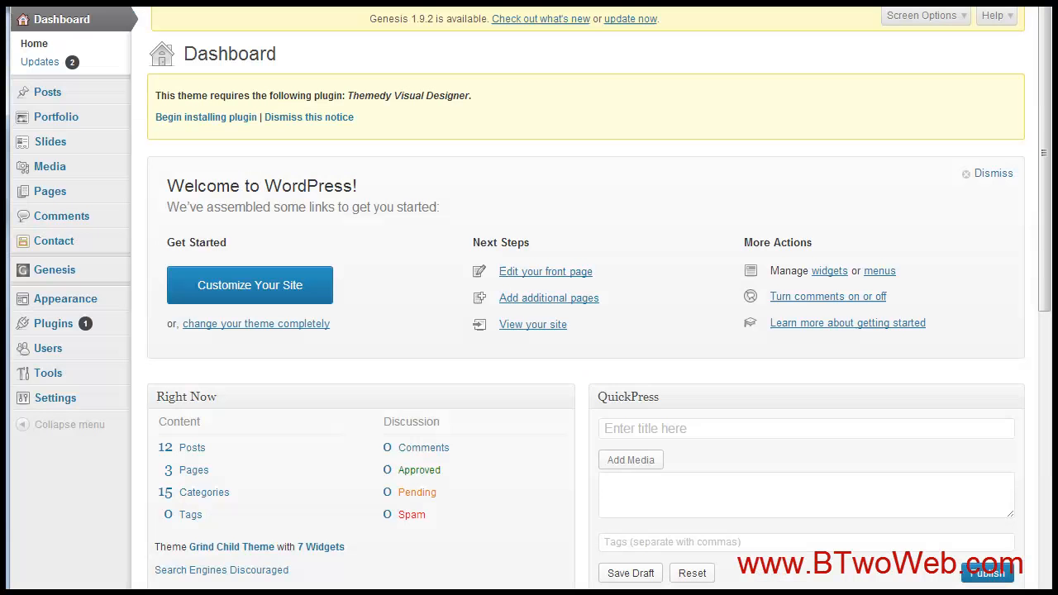
mouse_move(207, 197)
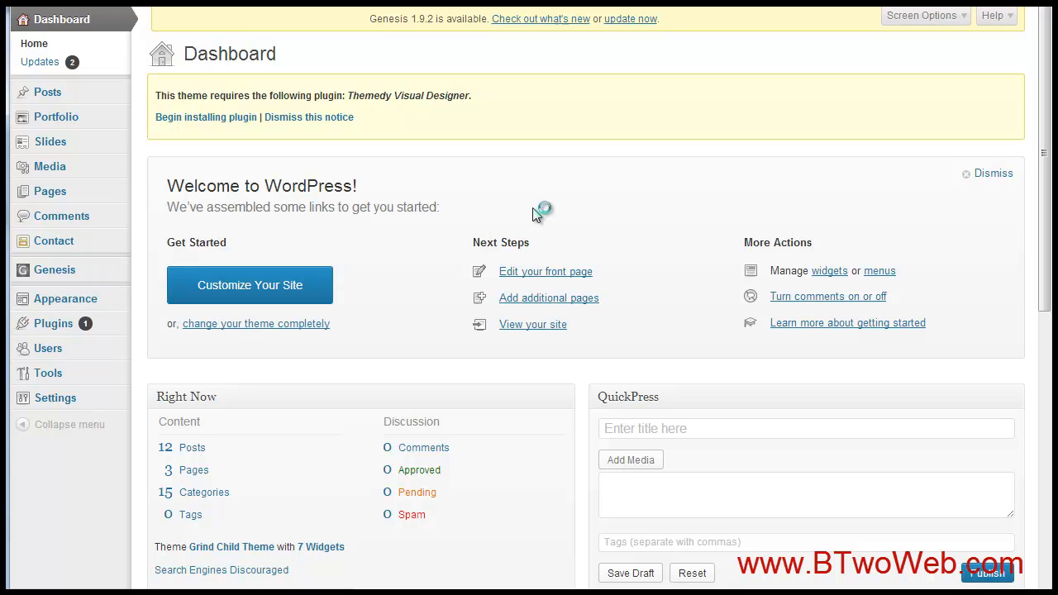
click(53, 323)
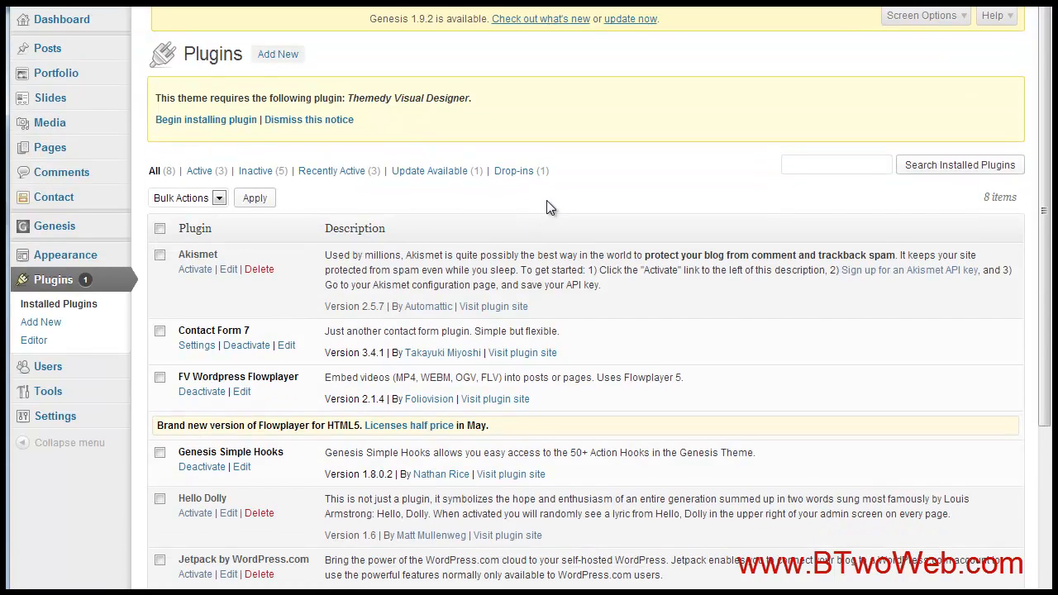
- Locate FV Wordpress Flowplayer and open its settings page with default player options and colours
scroll(down, 3)
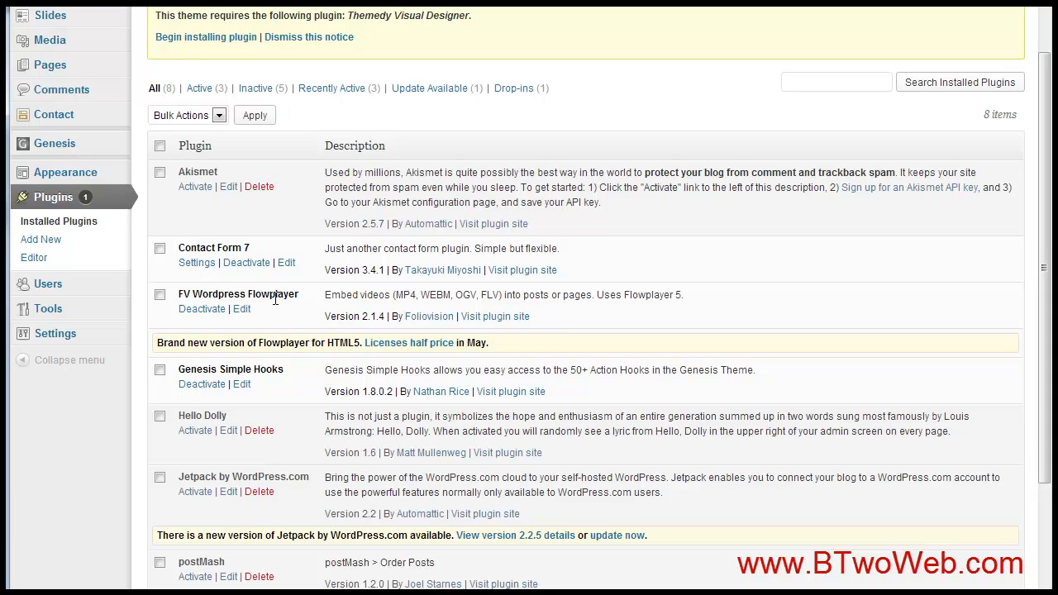
mouse_move(245, 294)
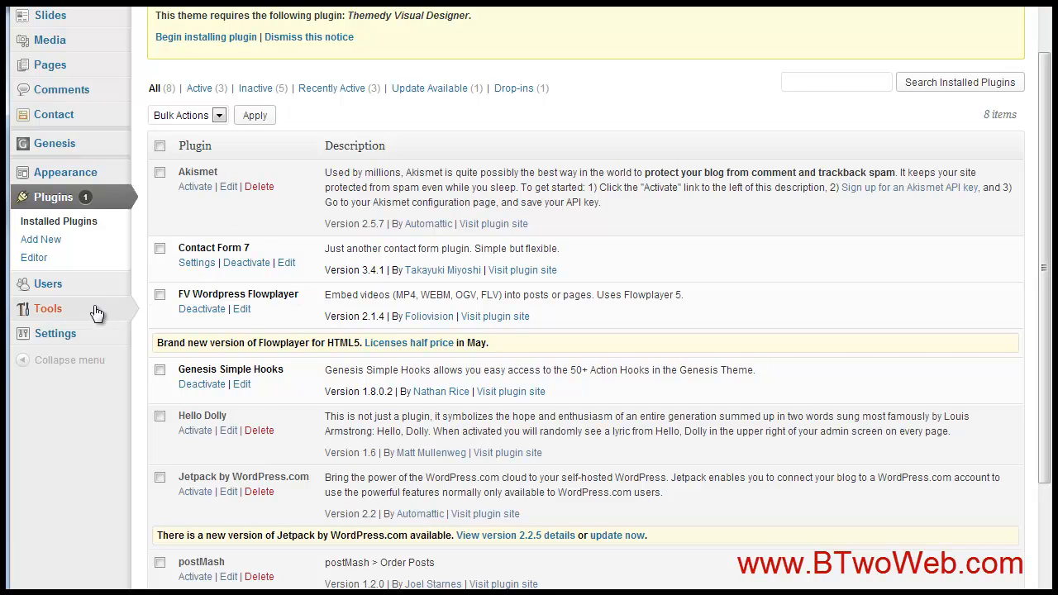
mouse_move(56, 334)
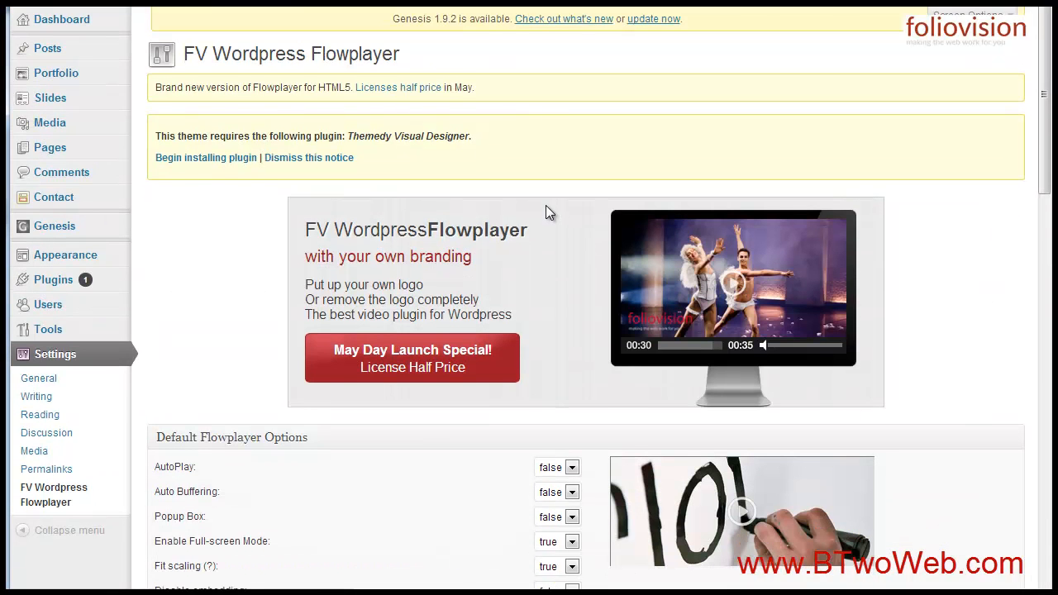
scroll(down, 3)
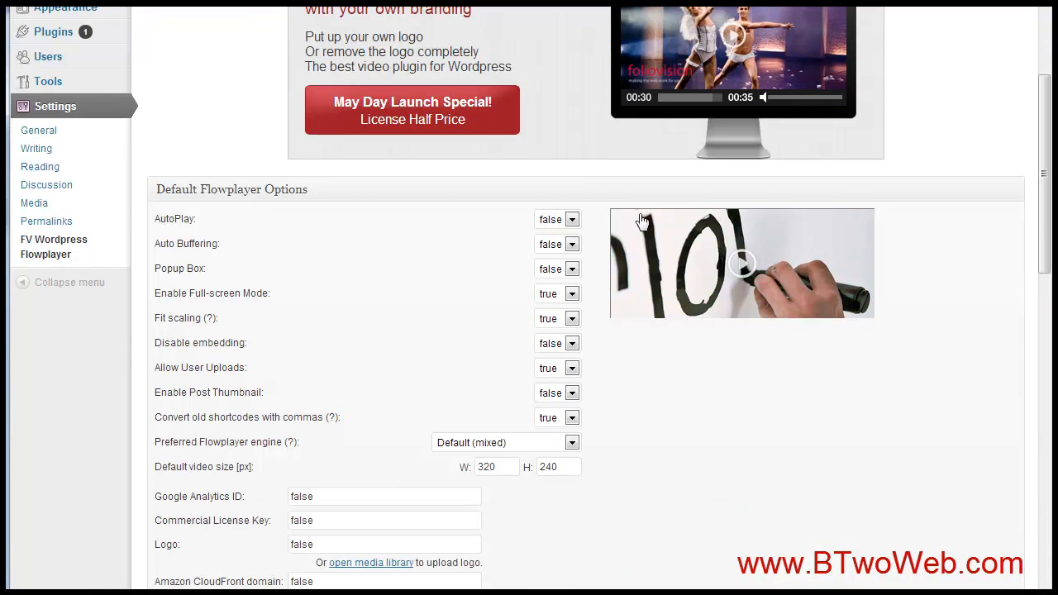
mouse_move(202, 238)
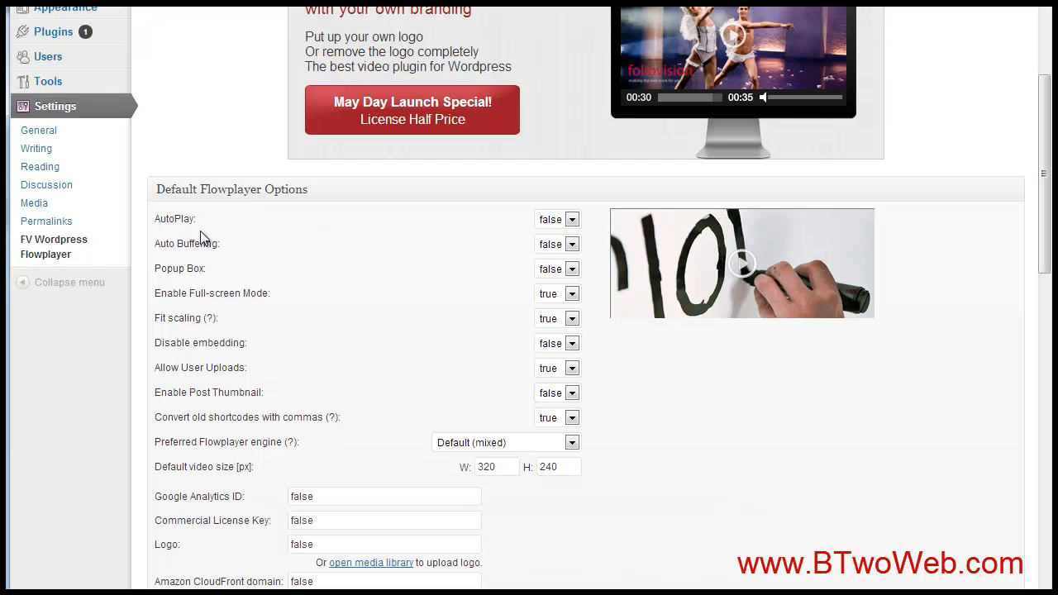
mouse_move(205, 351)
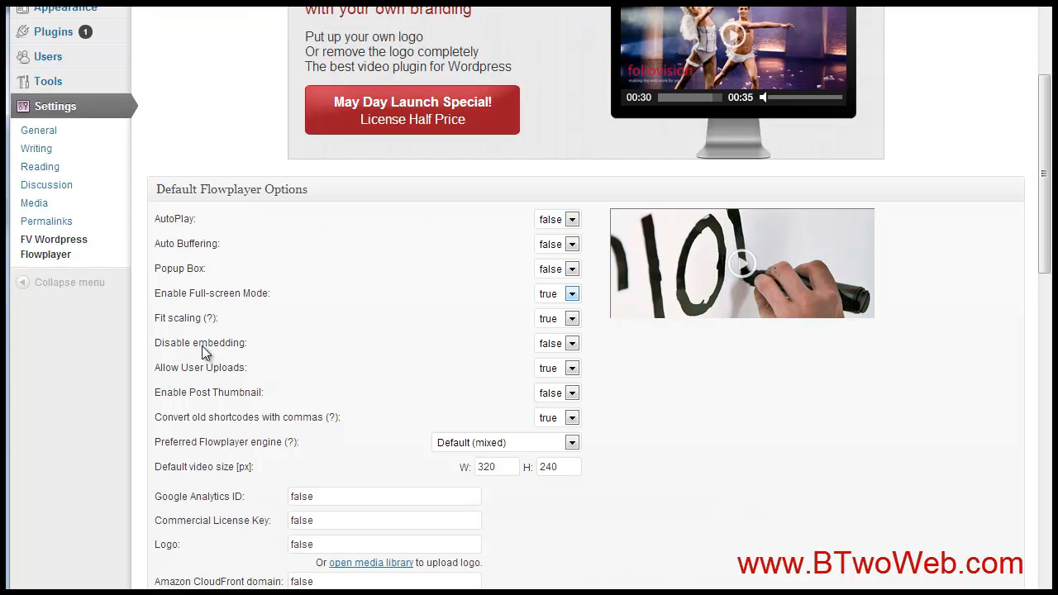
scroll(down, 3)
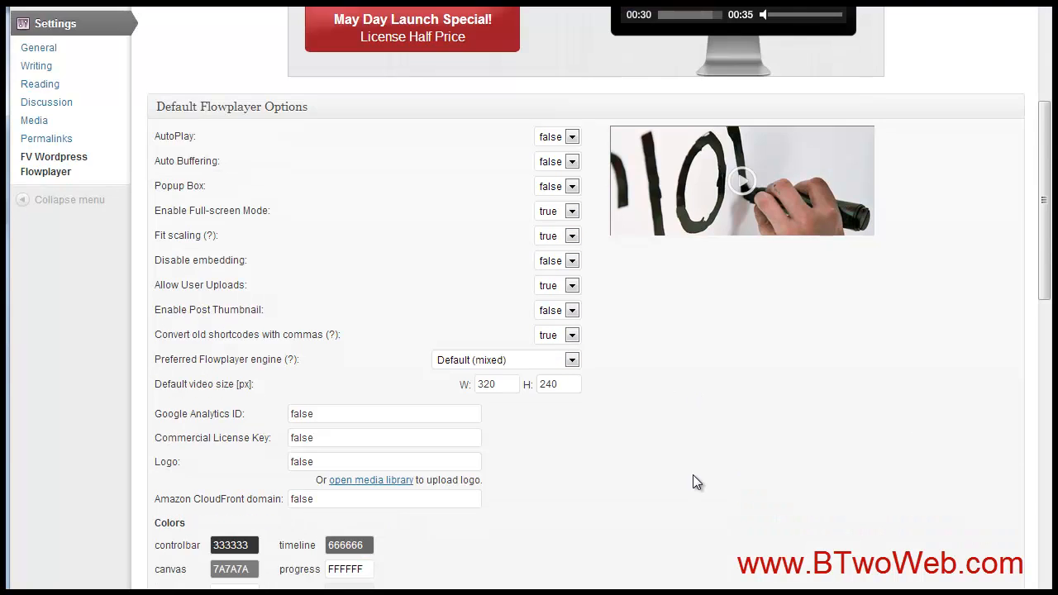
scroll(down, 3)
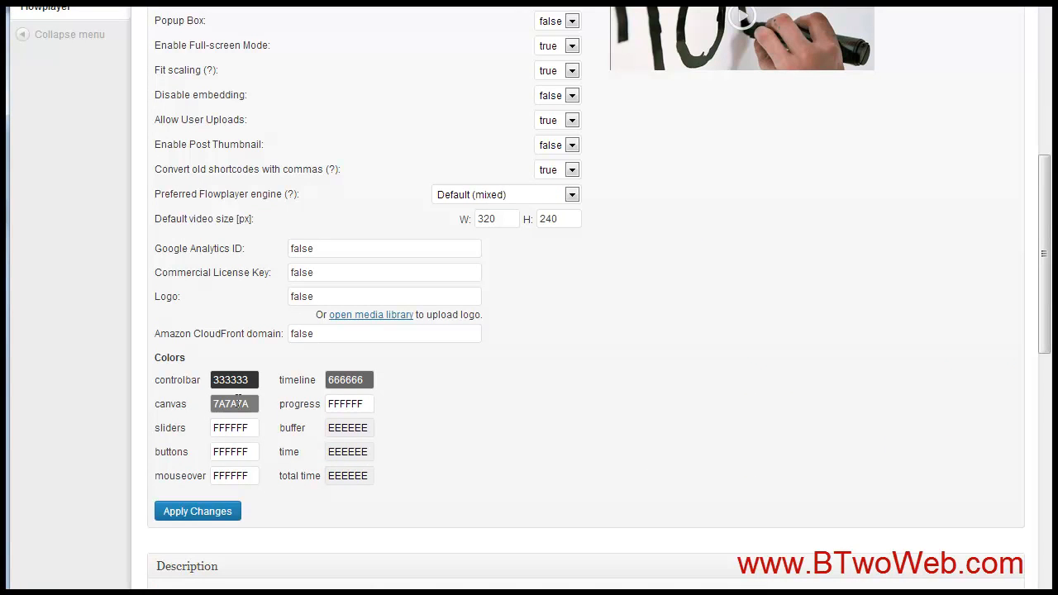
click(235, 403)
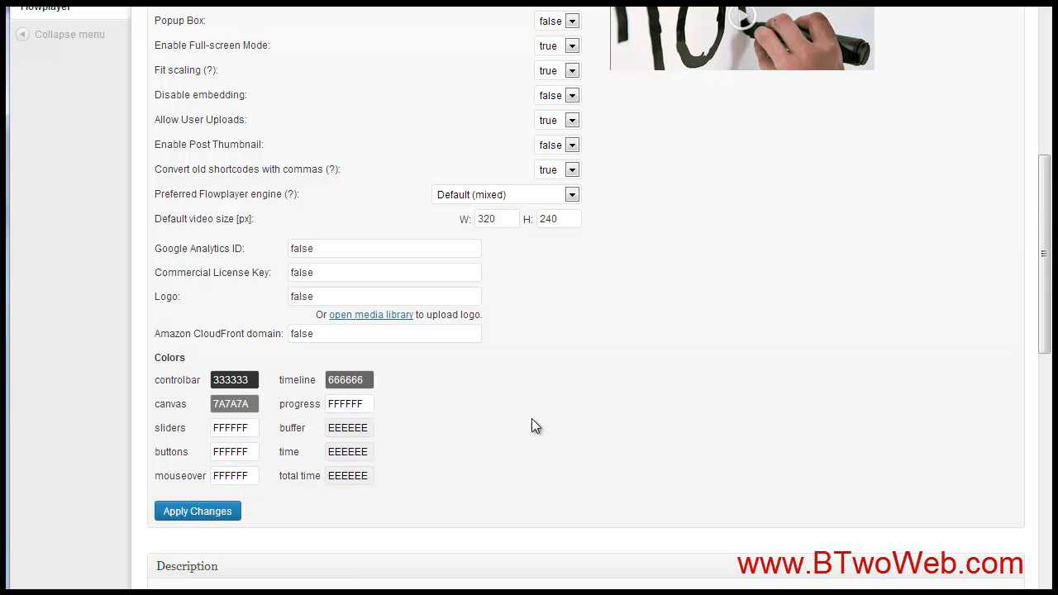
scroll(down, 3)
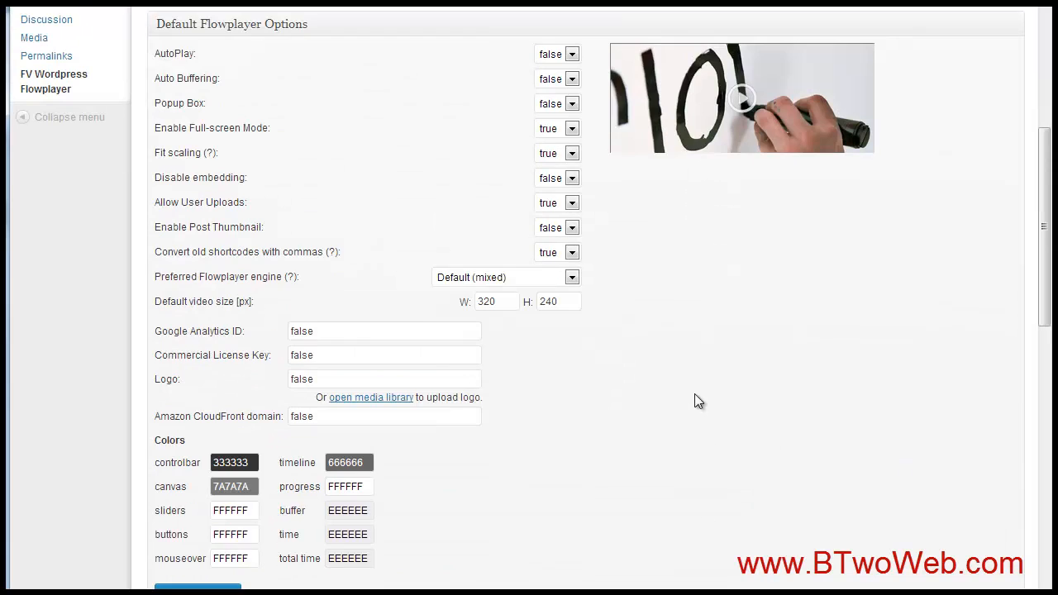
scroll(down, 3)
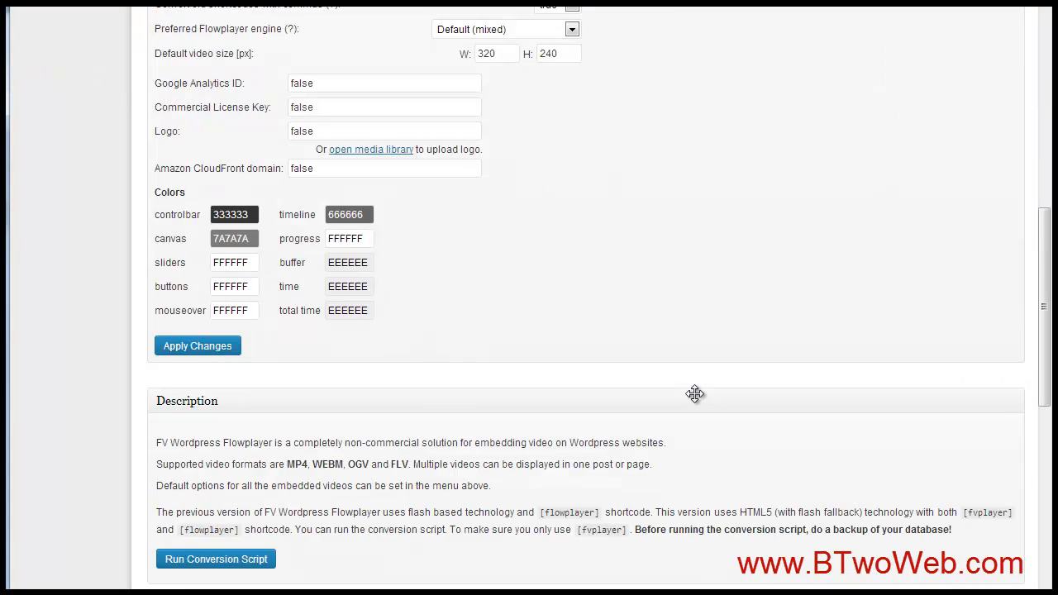
- Select the usage example [fvplayer src='example.mp4' width=640 height=480] for copying
scroll(down, 3)
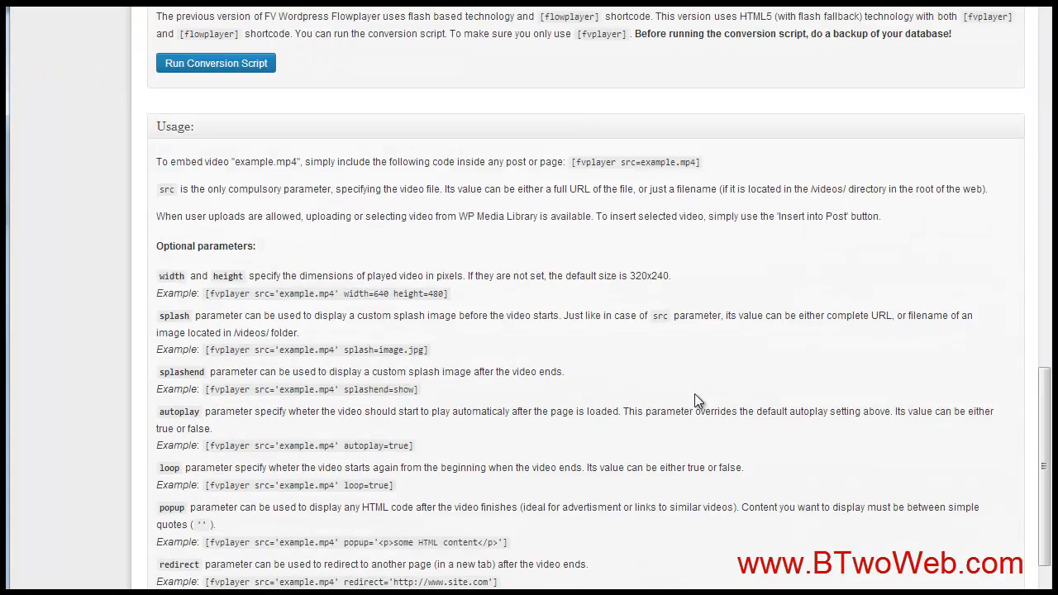
double_click(442, 293)
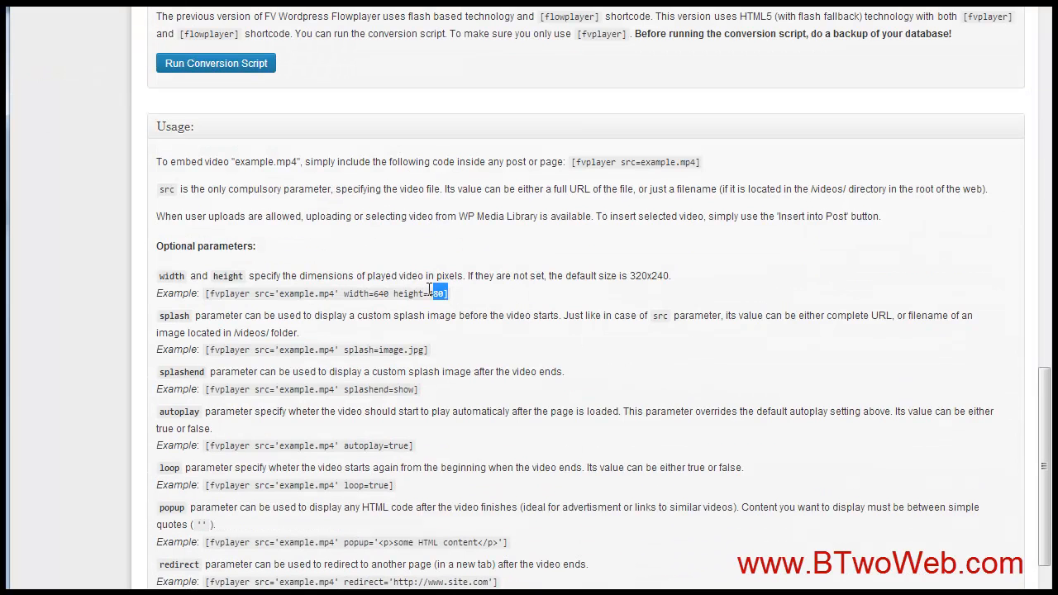
drag(443, 293, 205, 293)
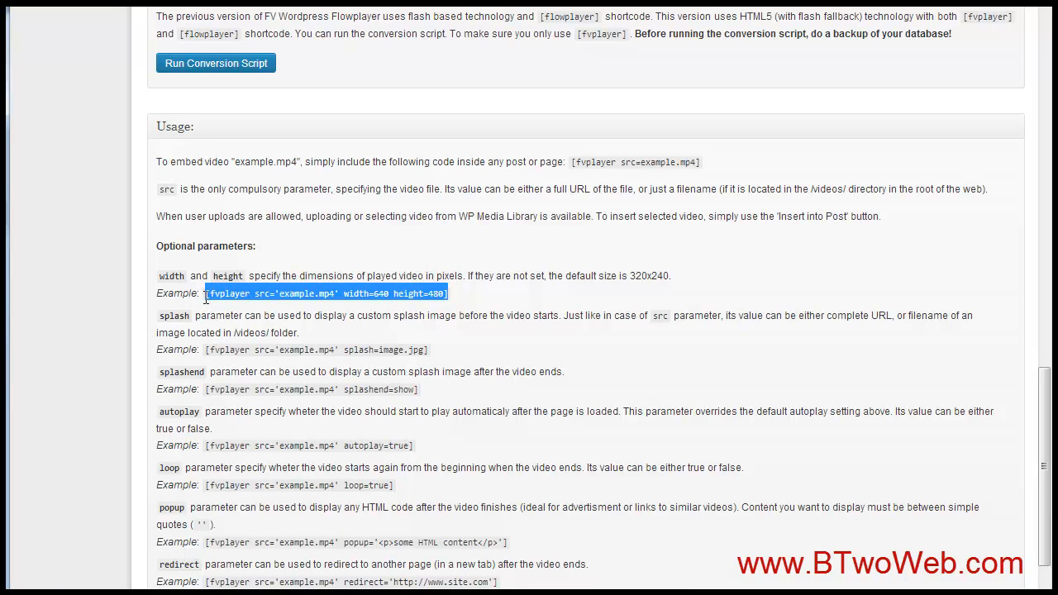
mouse_move(413, 294)
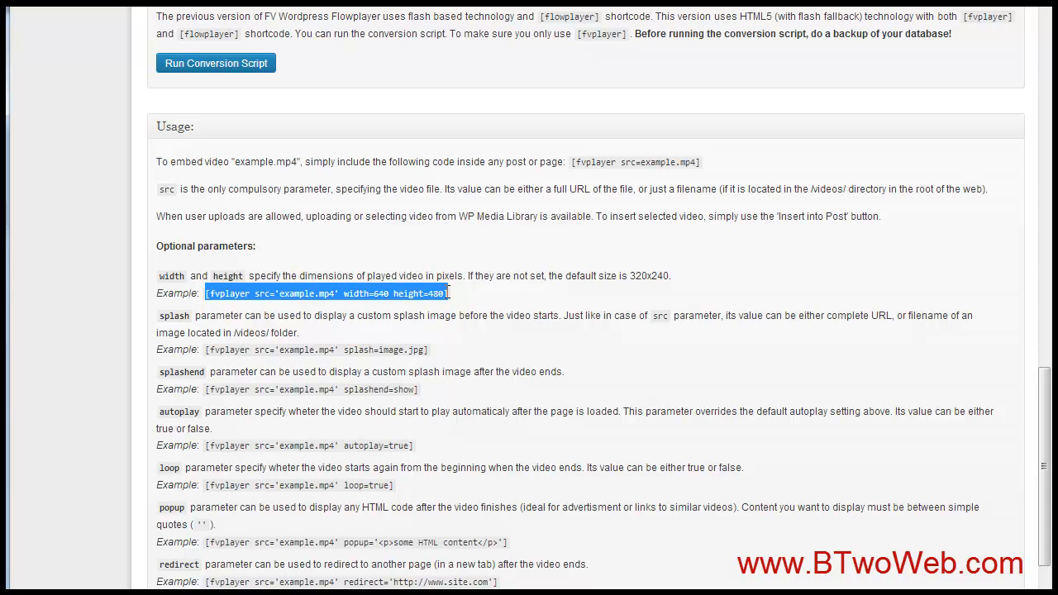
mouse_move(460, 296)
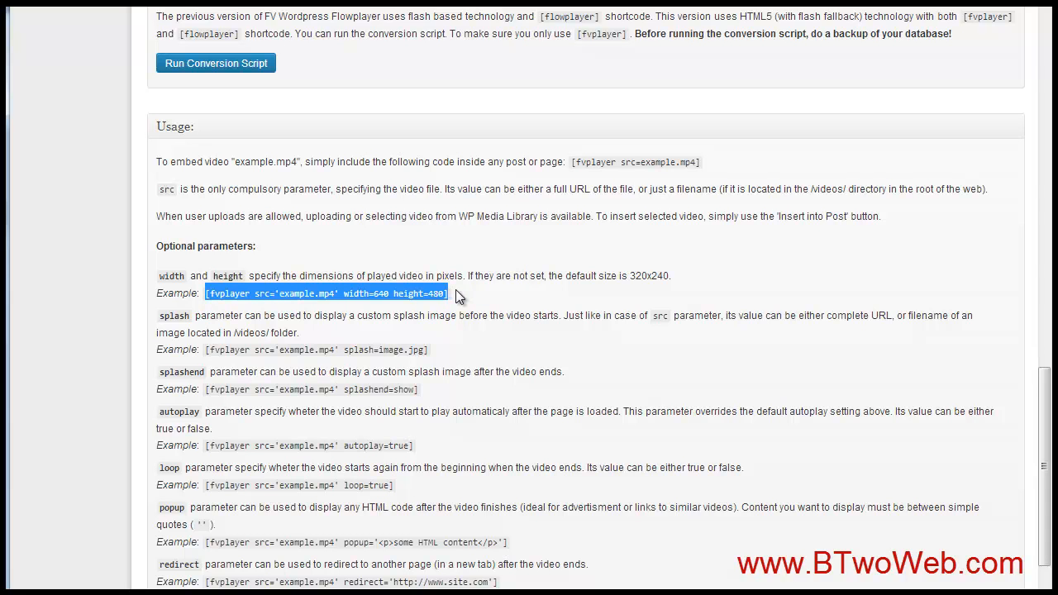
scroll(up, 3)
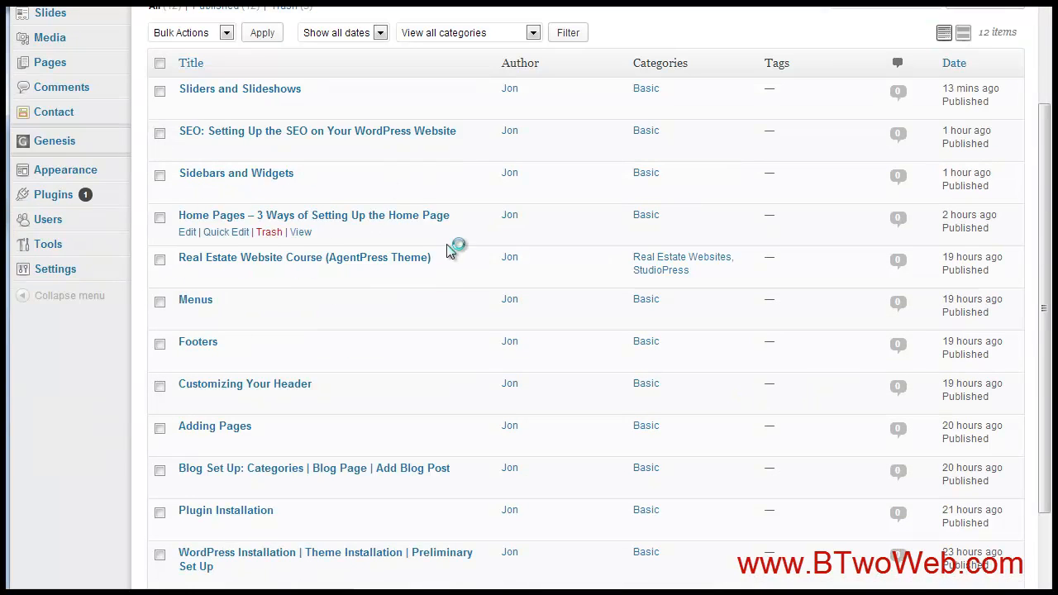
- In the Menus post, enter the fvplayer shortcode for S3-hosted Menus.mp4 at 580 × 380 and select the S3 domain
click(195, 299)
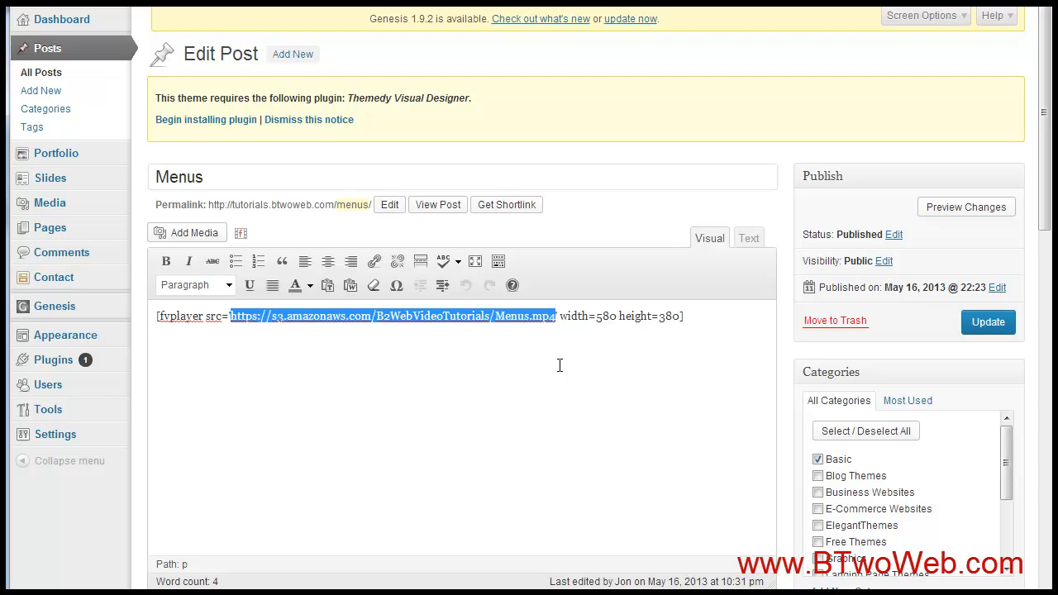
click(281, 316)
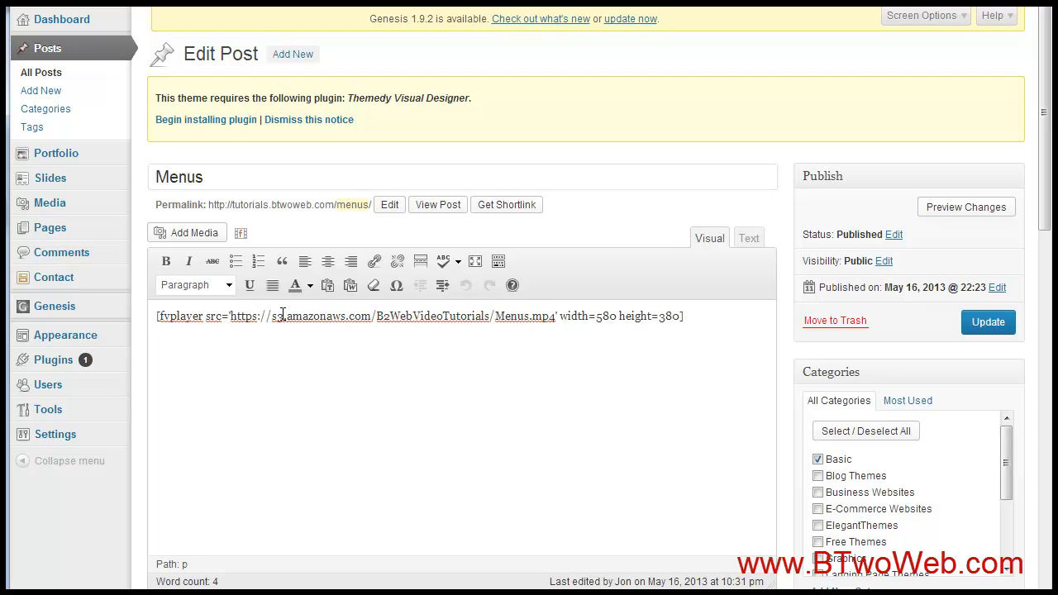
drag(271, 316, 331, 316)
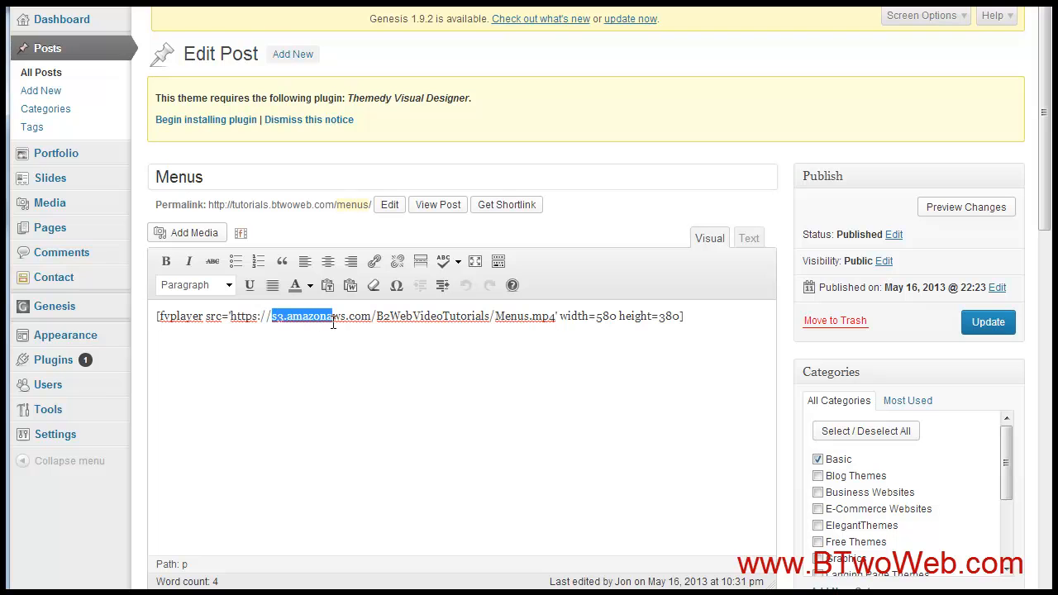
click(347, 361)
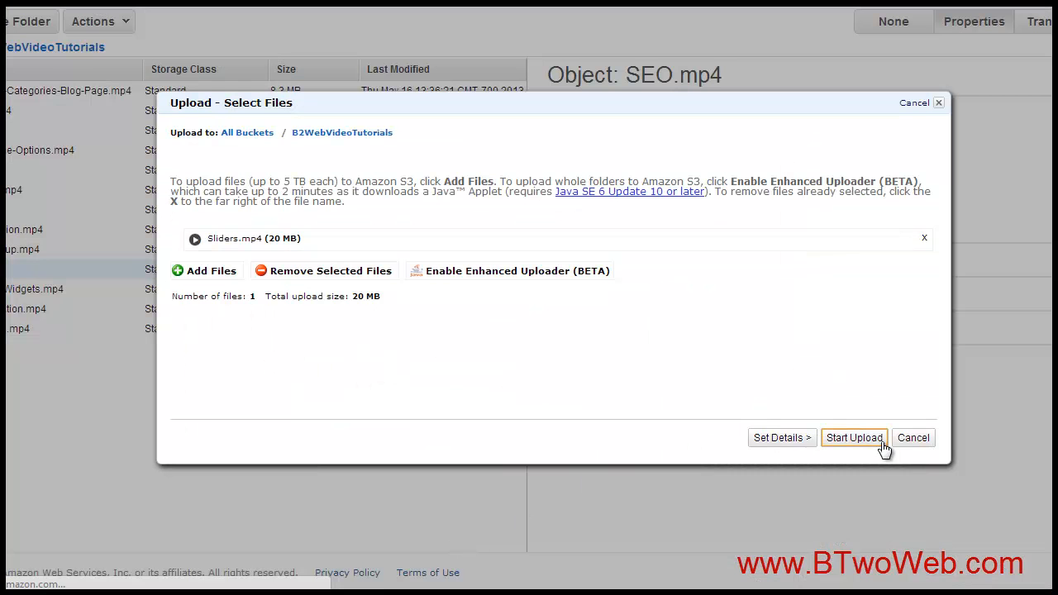
mouse_move(909, 443)
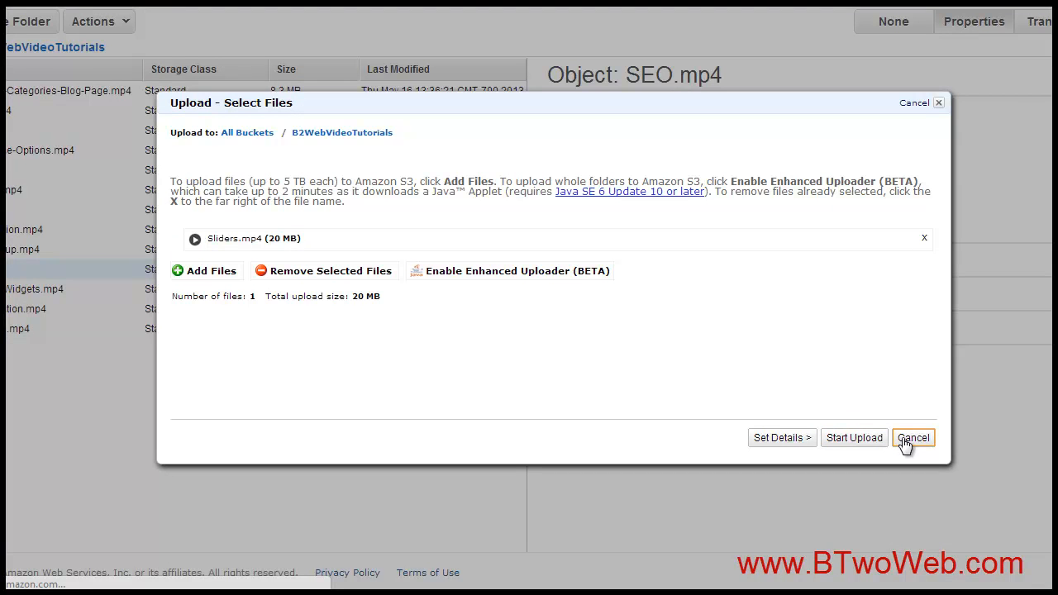
- Cancel the Sliders.mp4 upload and dismiss an empty Upload dialog in the B2WebVideoTutorials bucket
click(913, 436)
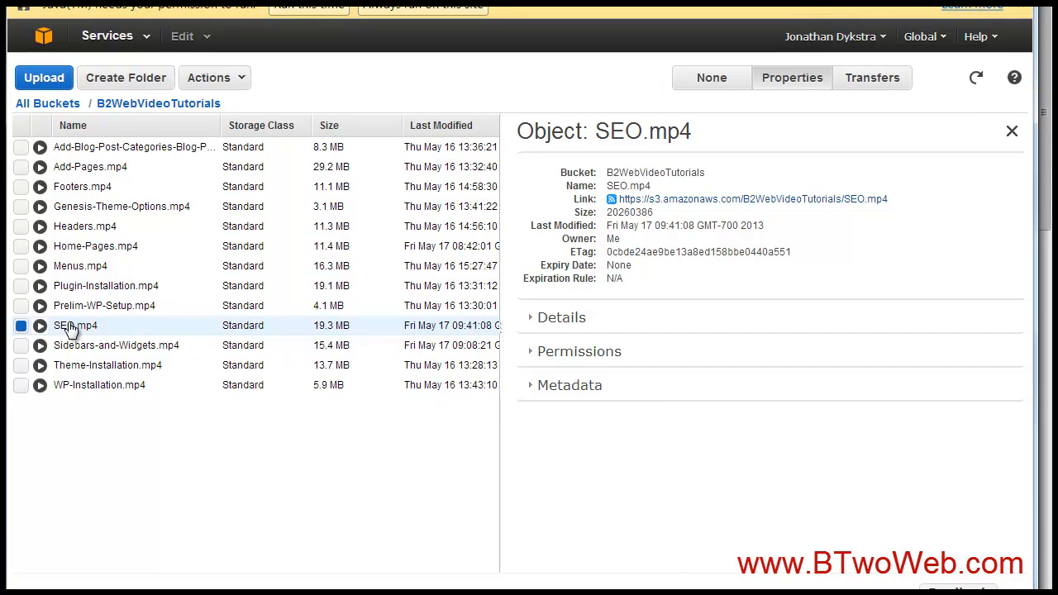
right_click(66, 326)
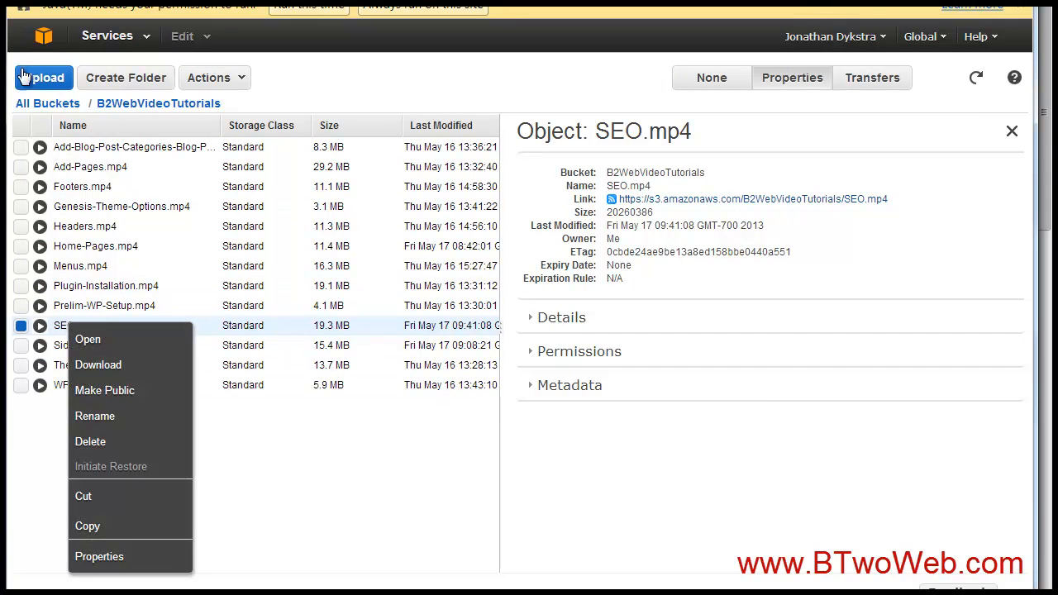
mouse_move(125, 78)
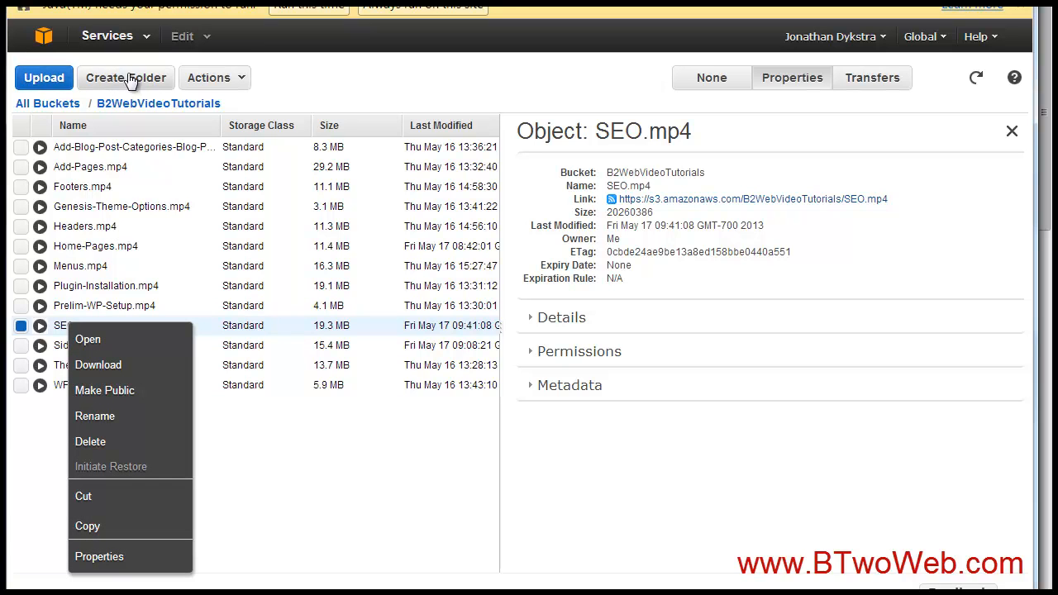
mouse_move(47, 103)
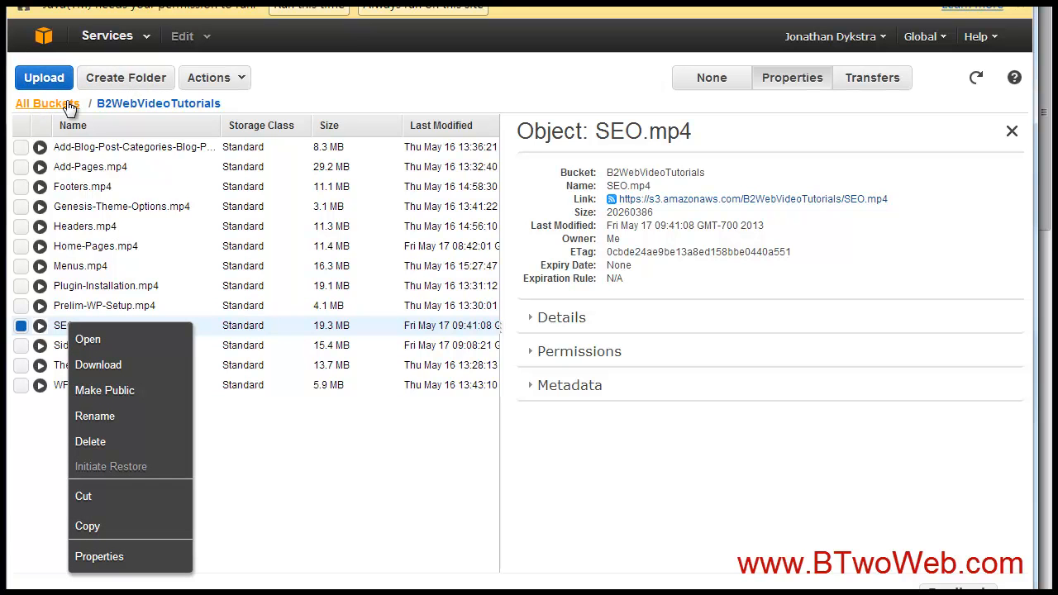
mouse_move(30, 86)
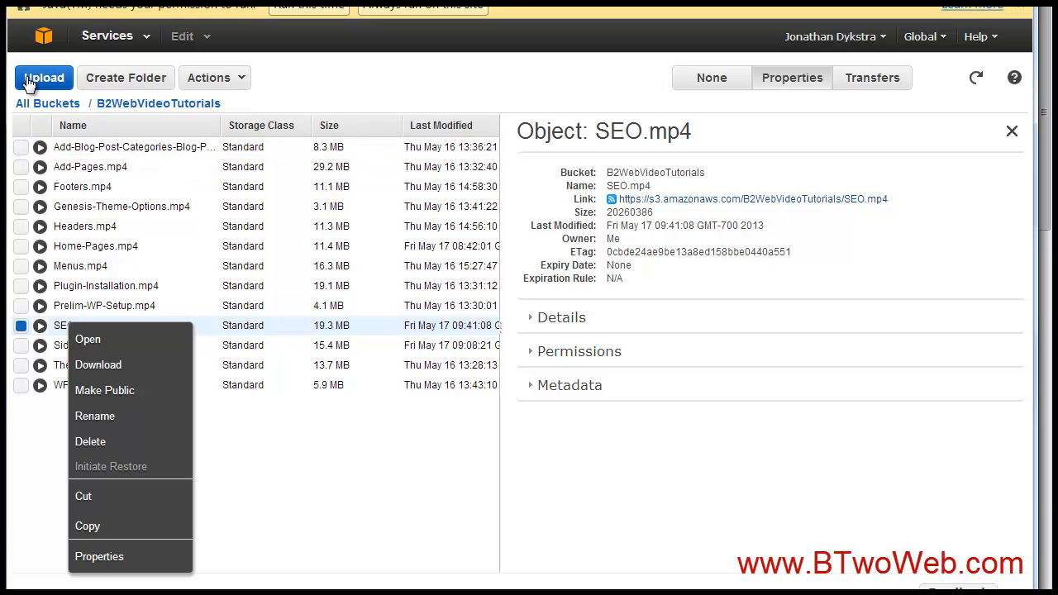
click(43, 77)
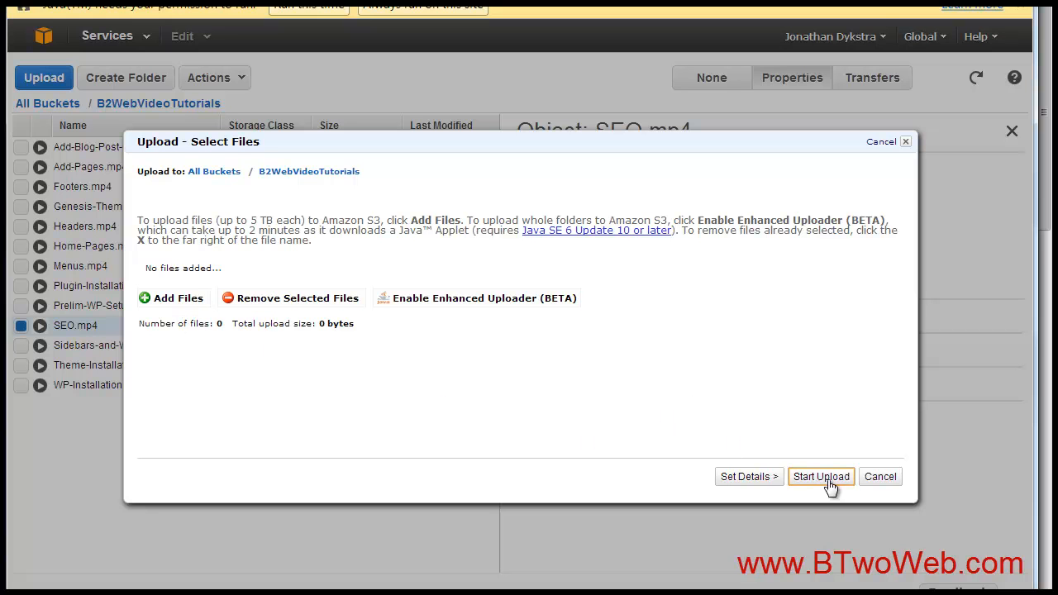
click(880, 476)
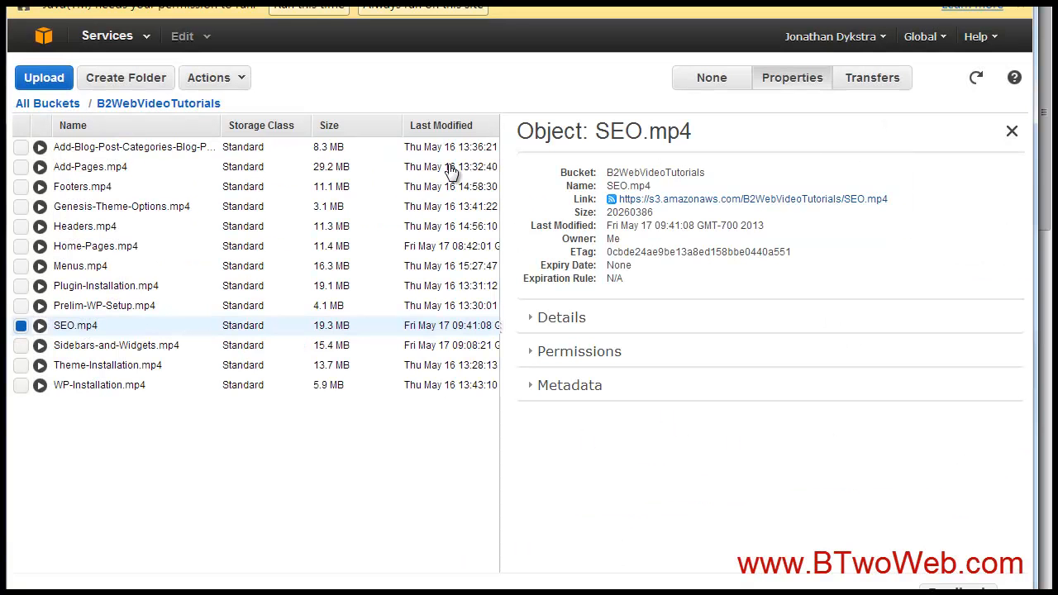
mouse_move(50, 327)
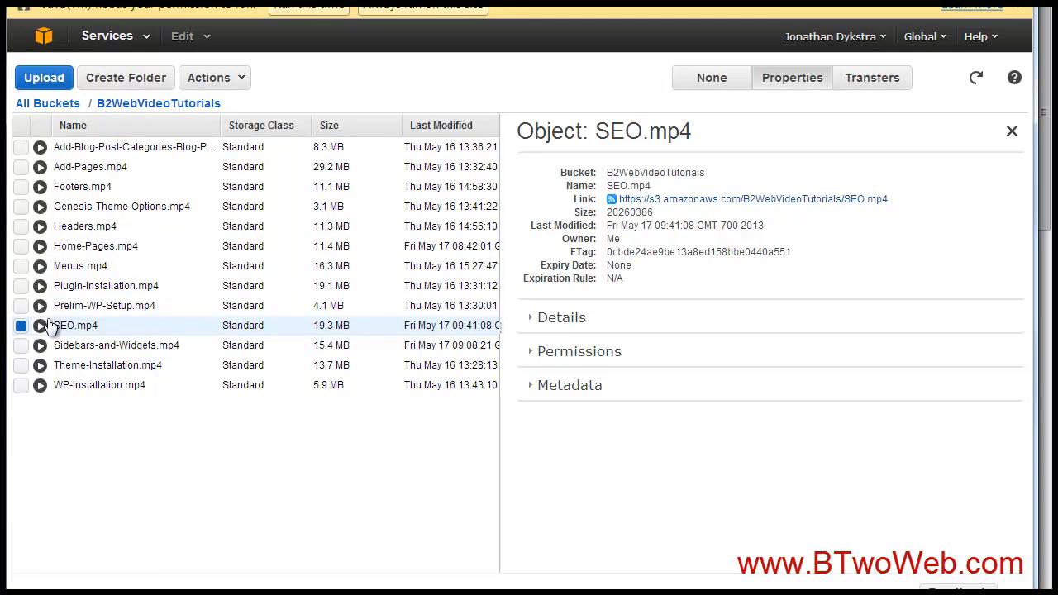
- View SEO.mp4's Properties in S3 and select its public link
right_click(62, 325)
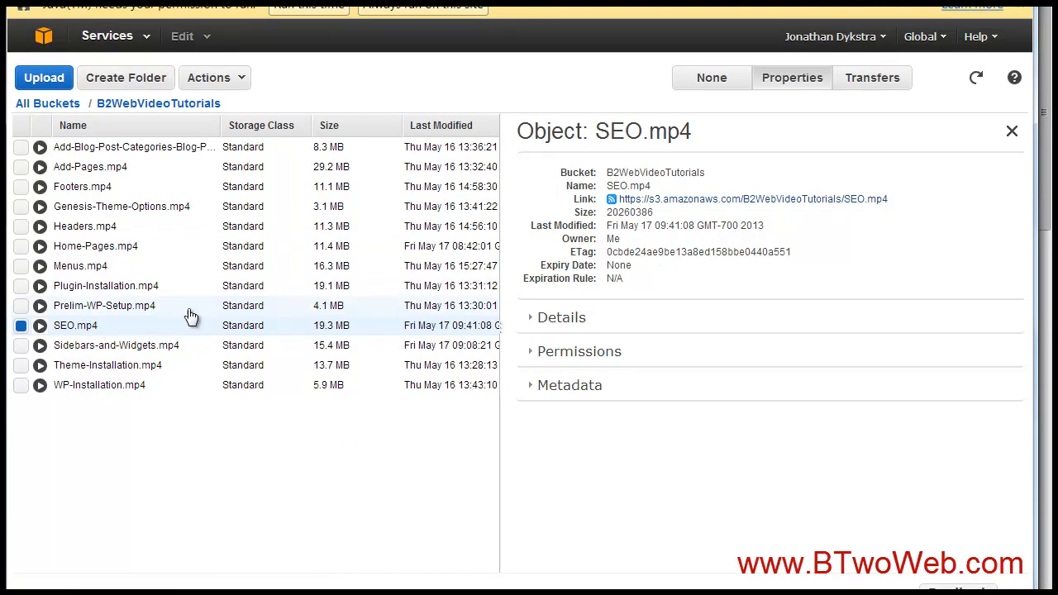
mouse_move(96, 325)
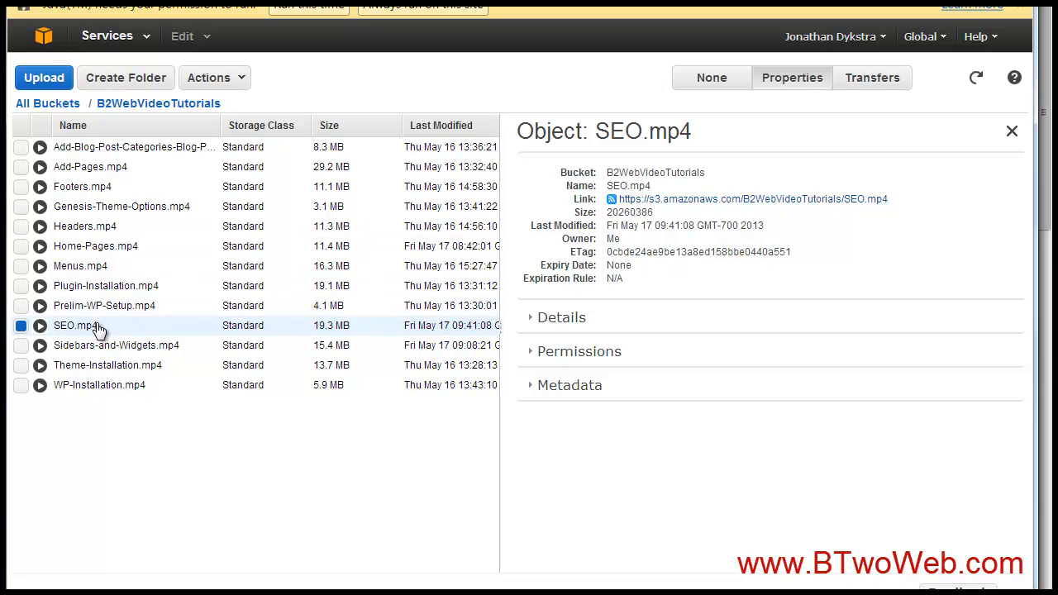
mouse_move(327, 492)
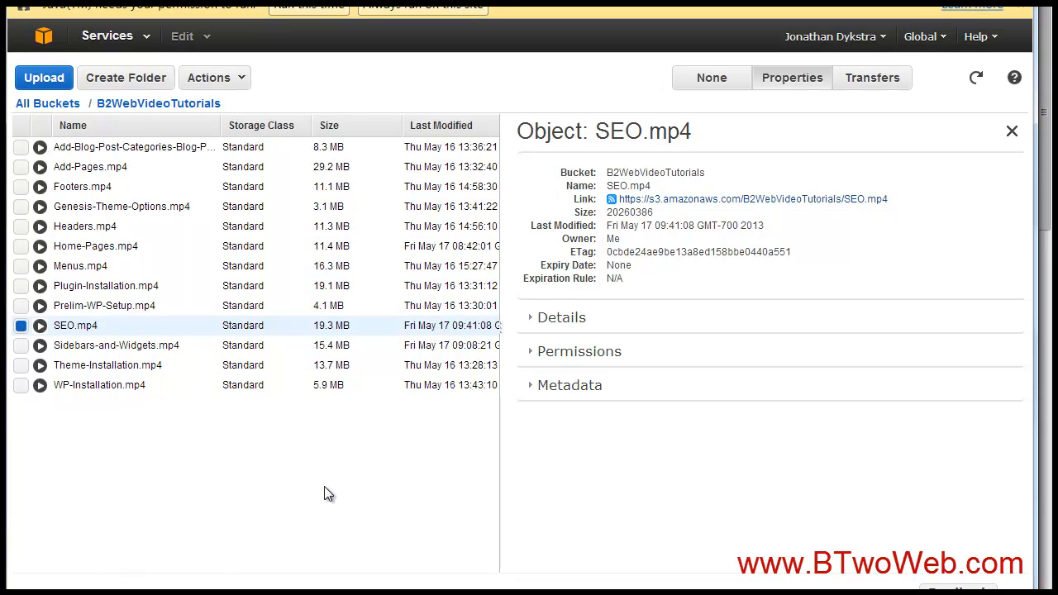
mouse_move(903, 205)
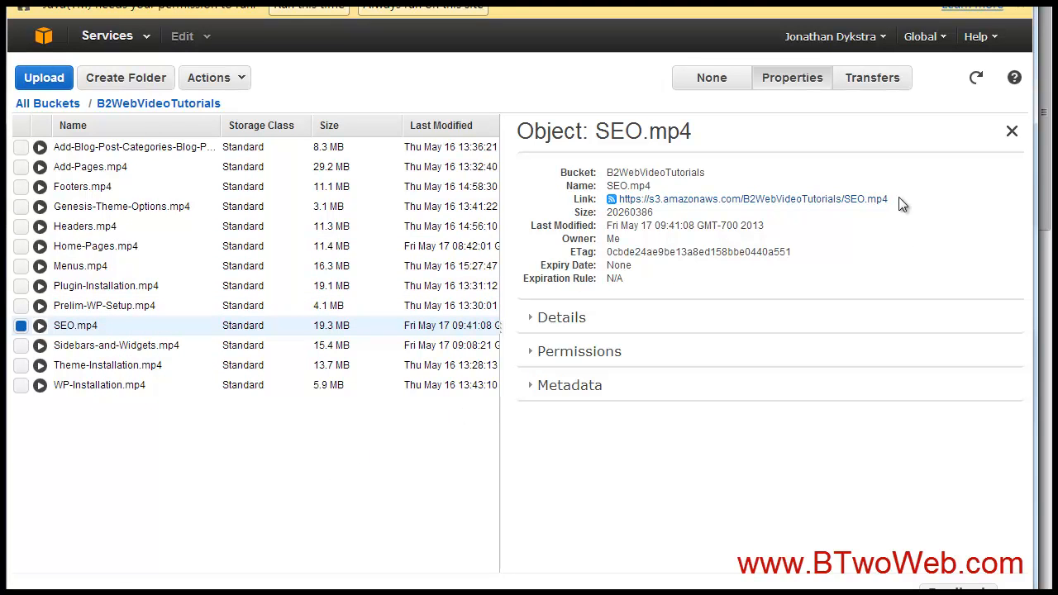
double_click(744, 198)
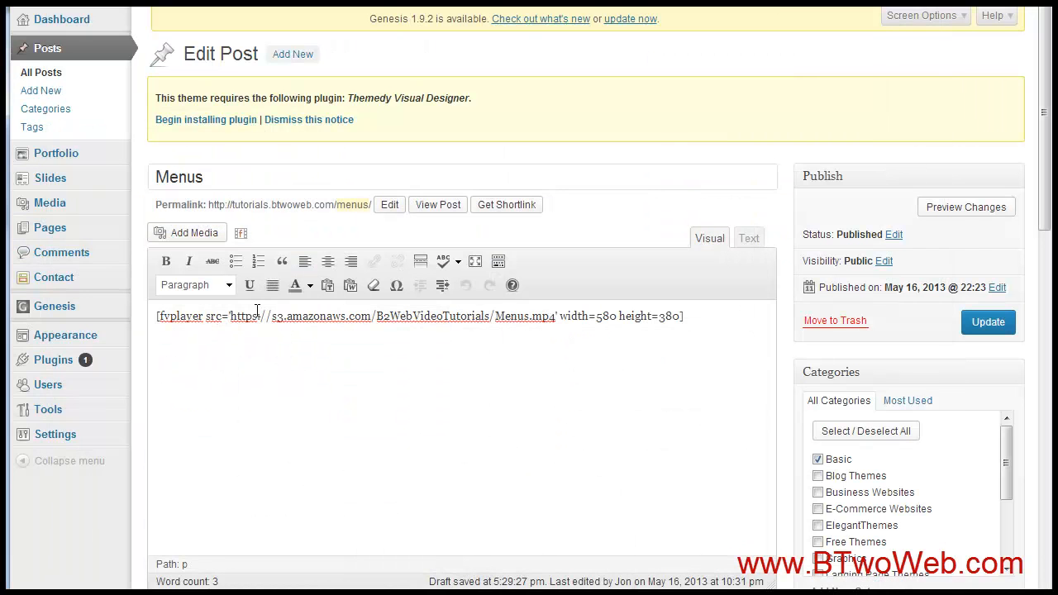
- Select the video URL in the Menus post's fvplayer shortcode, then deselect it unchanged
drag(229, 316, 555, 316)
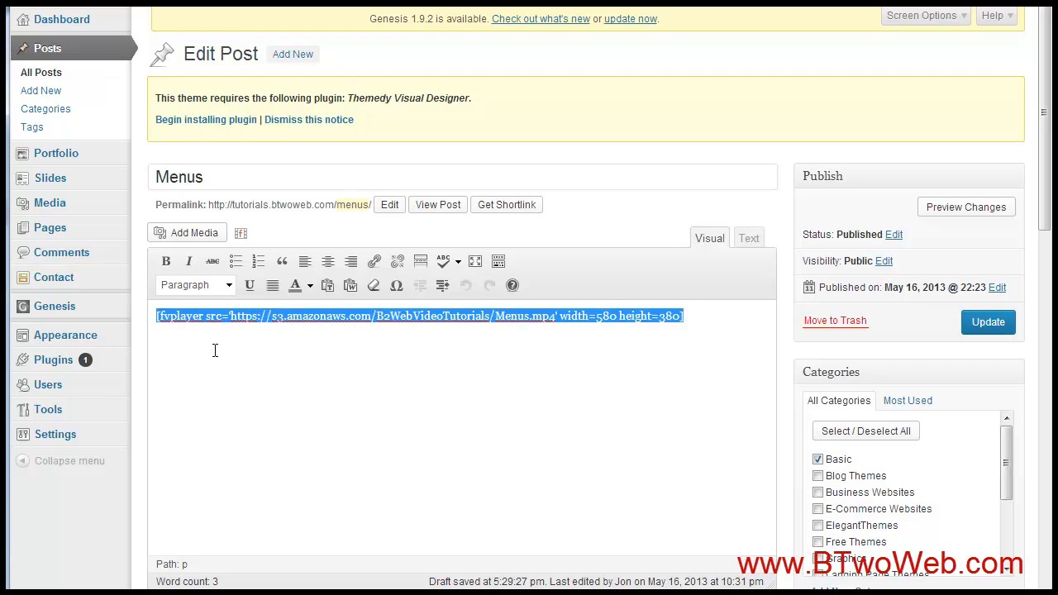
mouse_move(589, 273)
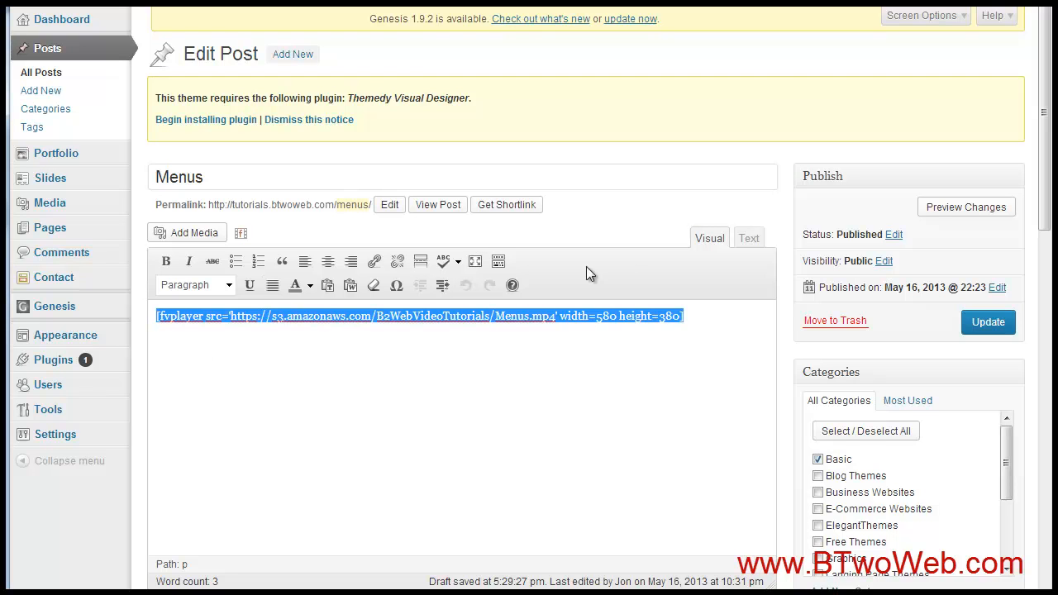
click(683, 317)
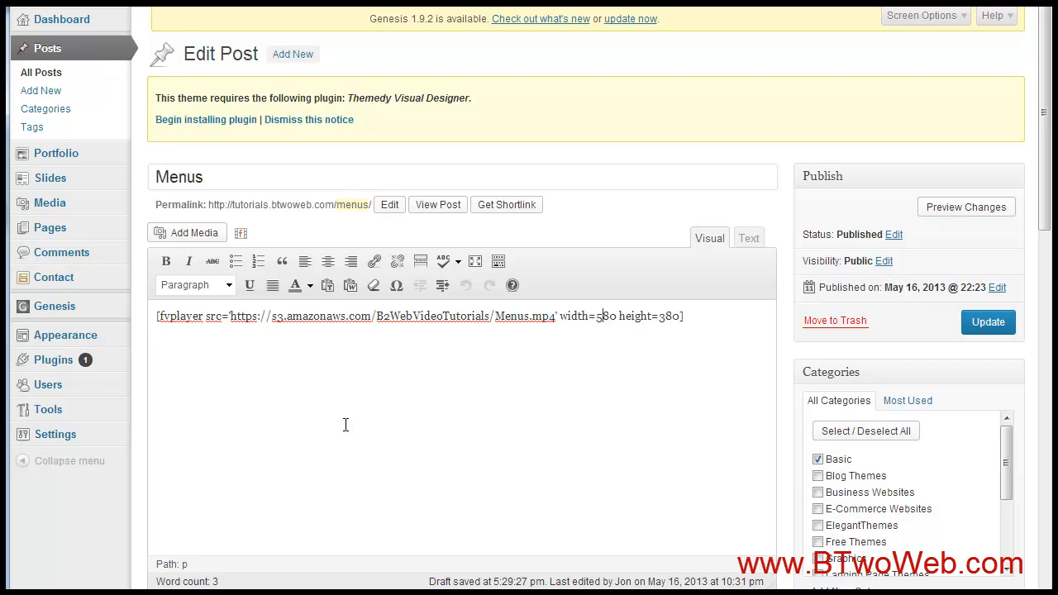
mouse_move(373, 575)
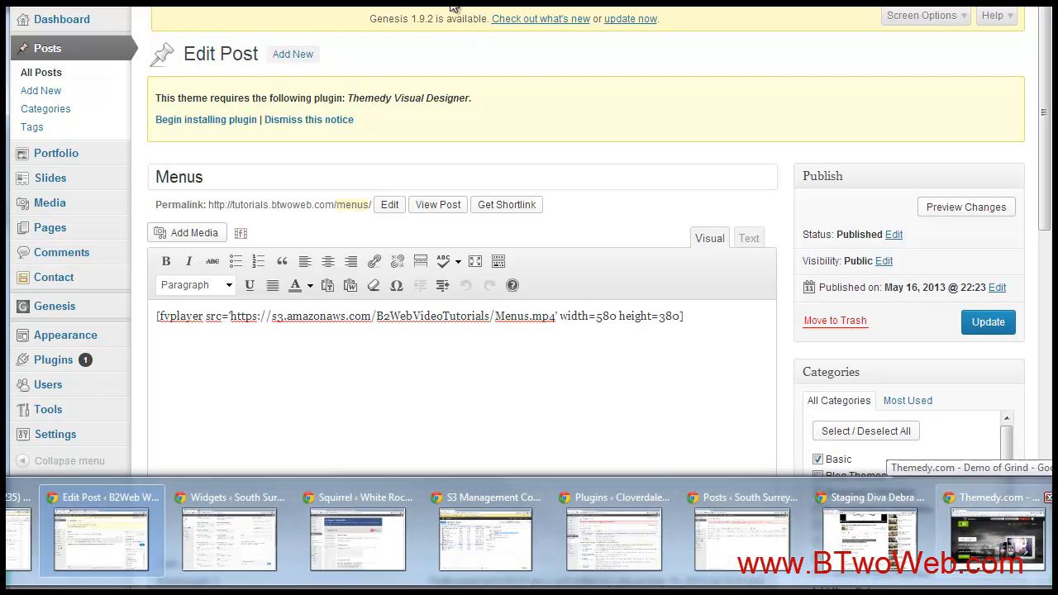
mouse_move(436, 284)
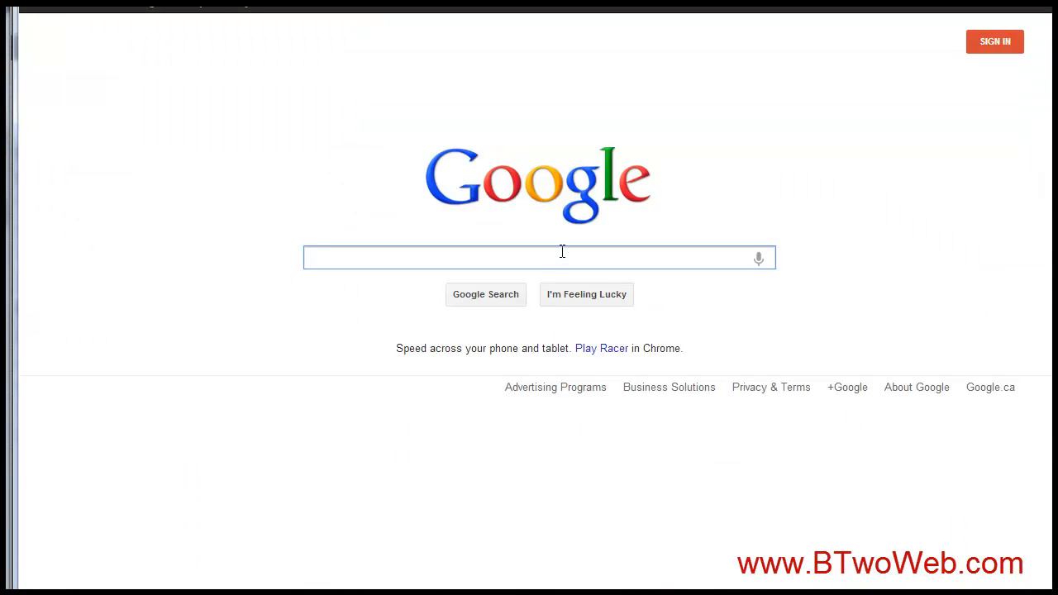
text(wordpress plugin video player)
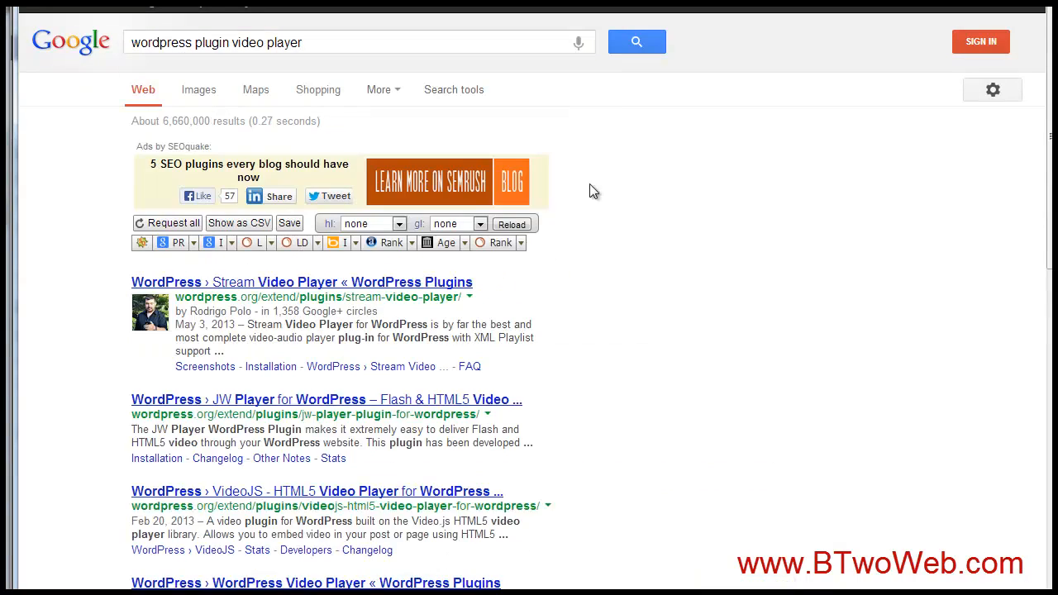
scroll(down, 3)
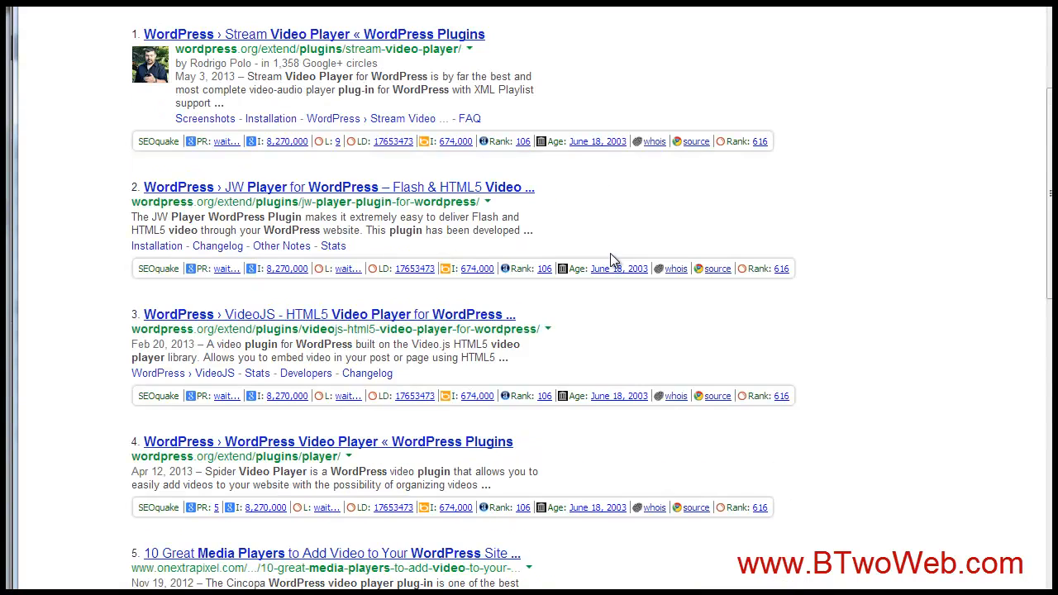
scroll(down, 3)
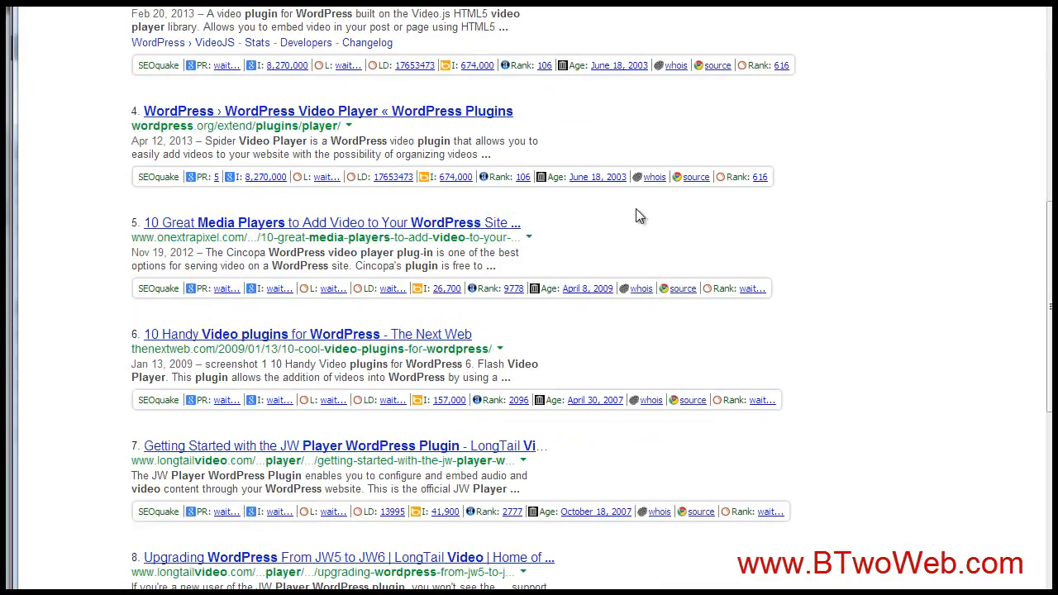
scroll(down, 3)
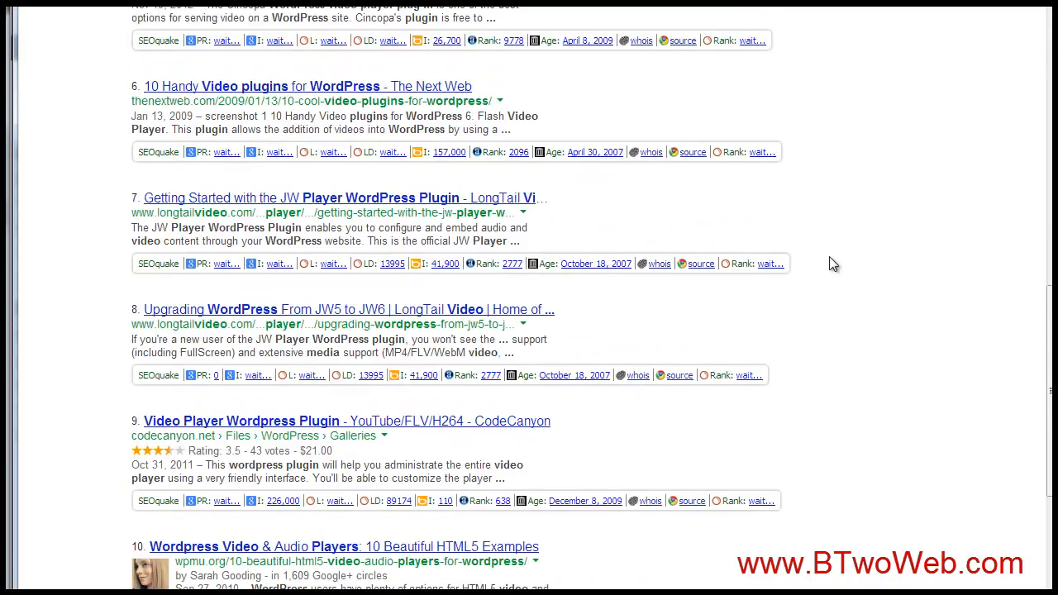
scroll(up, 3)
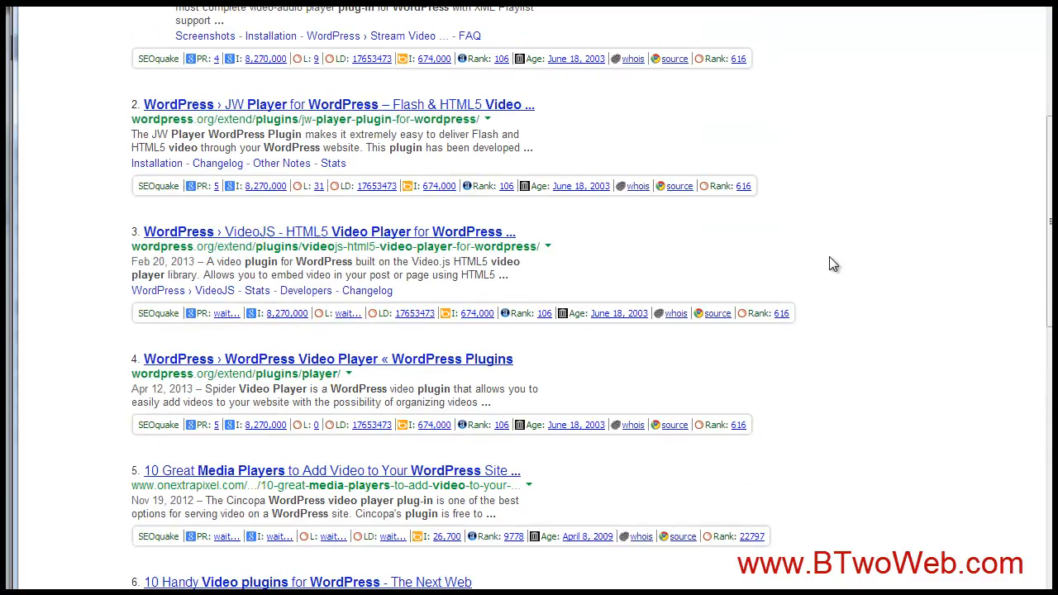
scroll(up, 3)
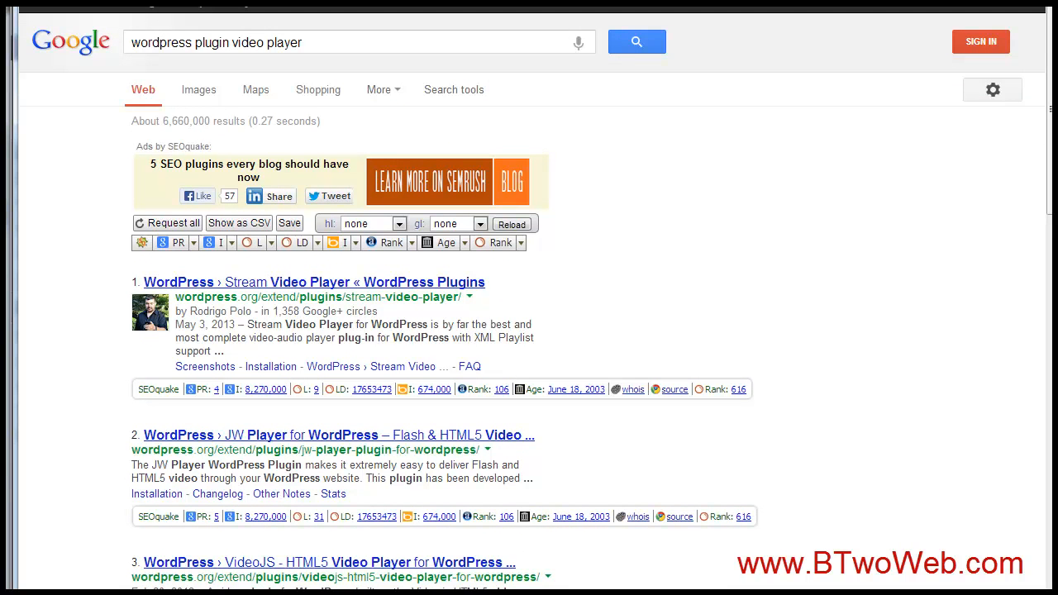
mouse_move(705, 261)
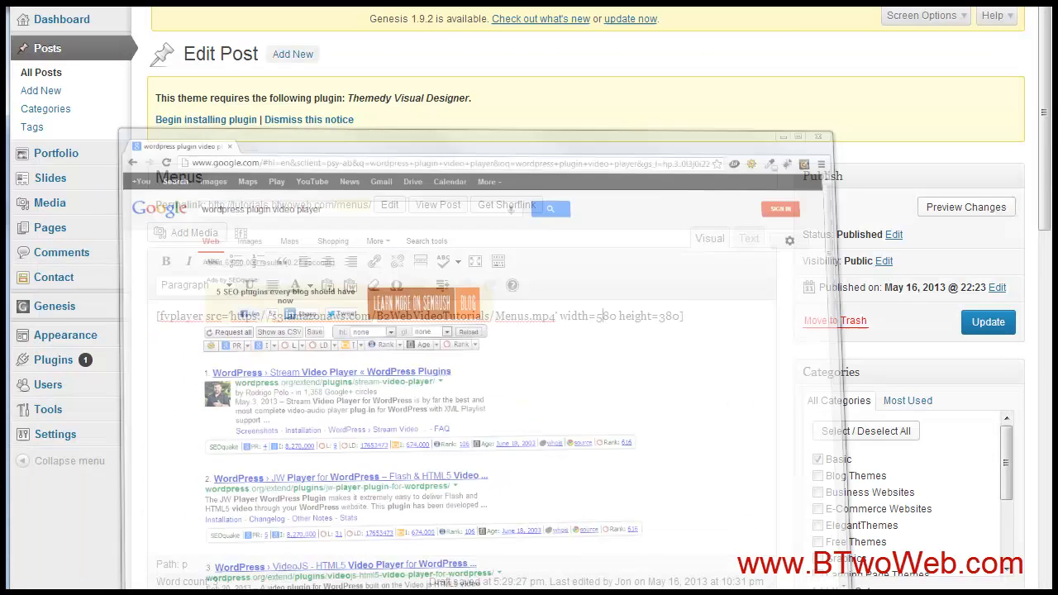
click(814, 139)
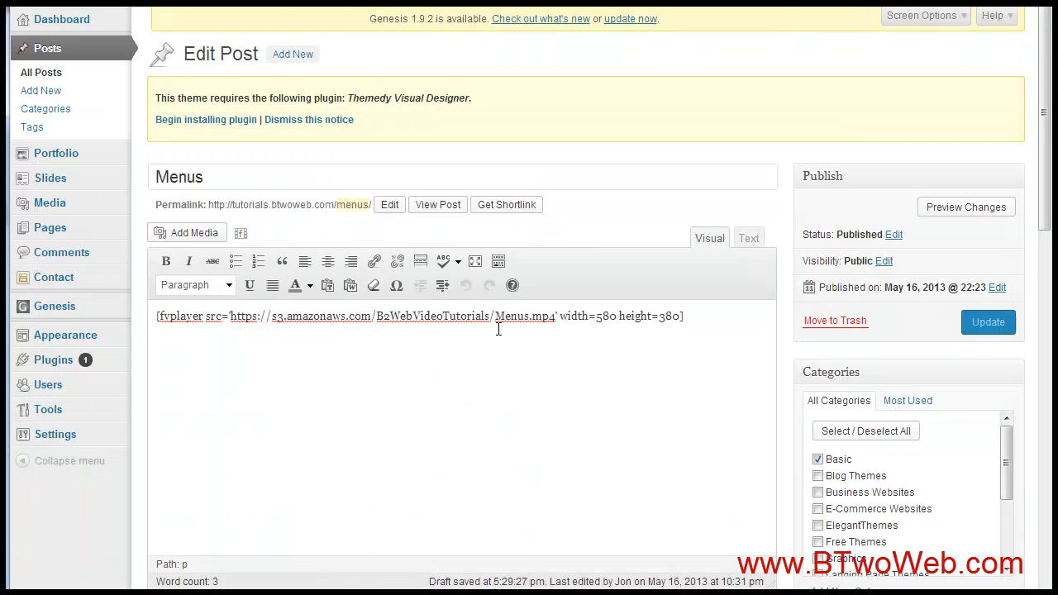